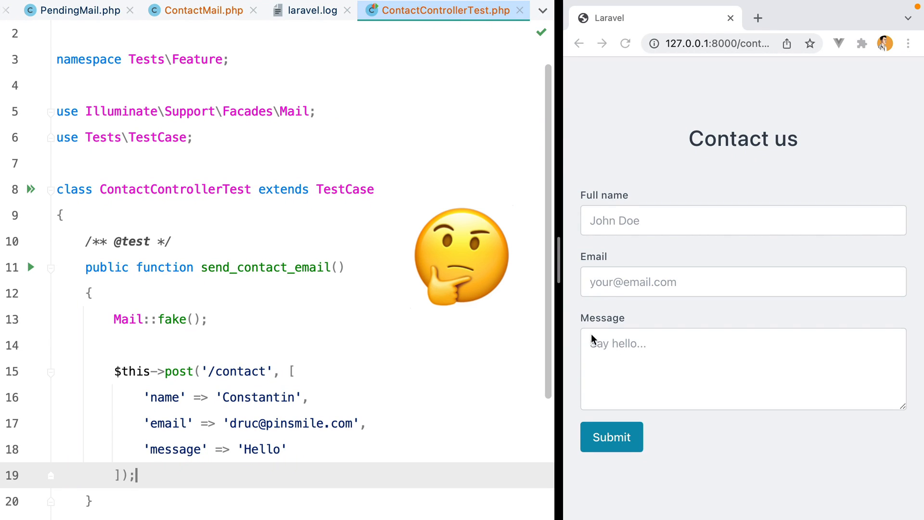
Step: Review the GET /contact route and the Chrome form, then open contact.blade.php's form tag
click(724, 43)
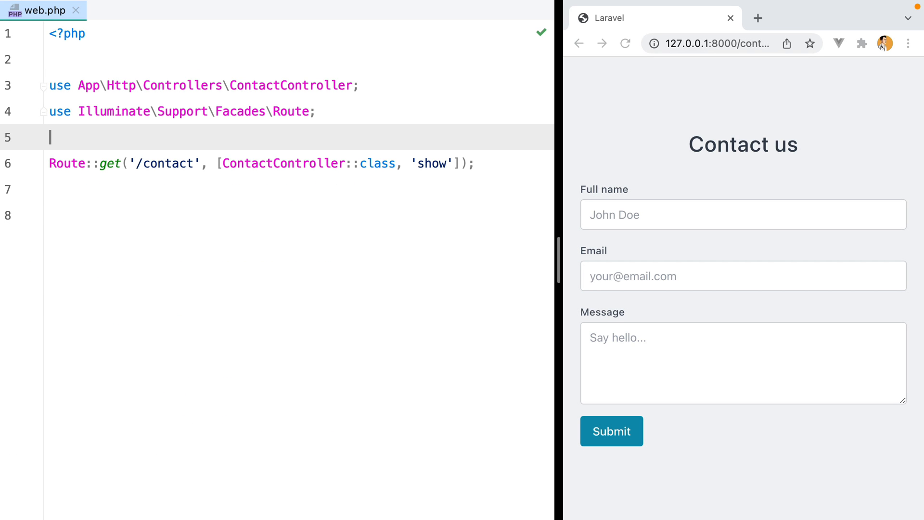
mouse_move(677, 144)
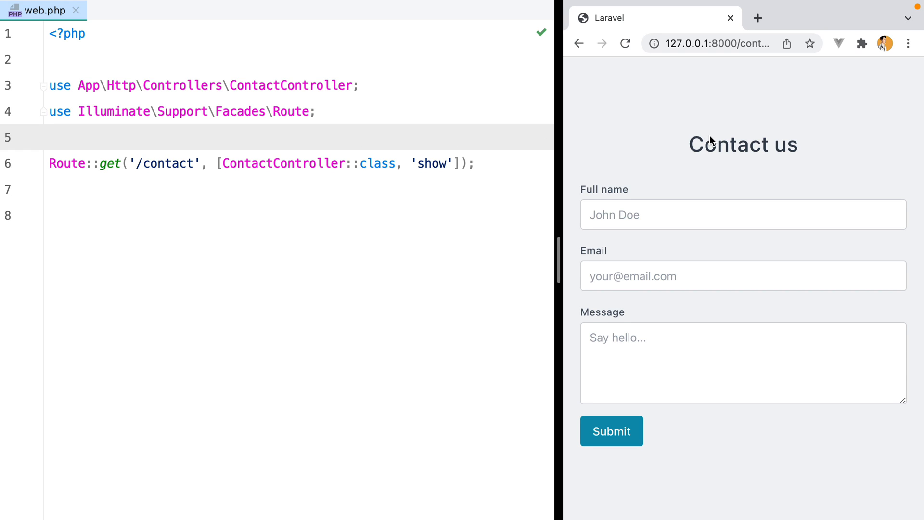
click(742, 362)
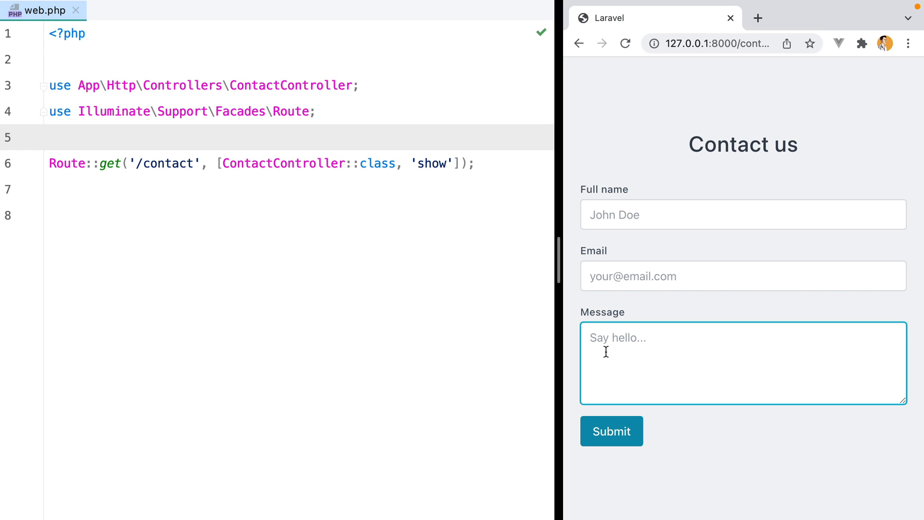
mouse_move(348, 247)
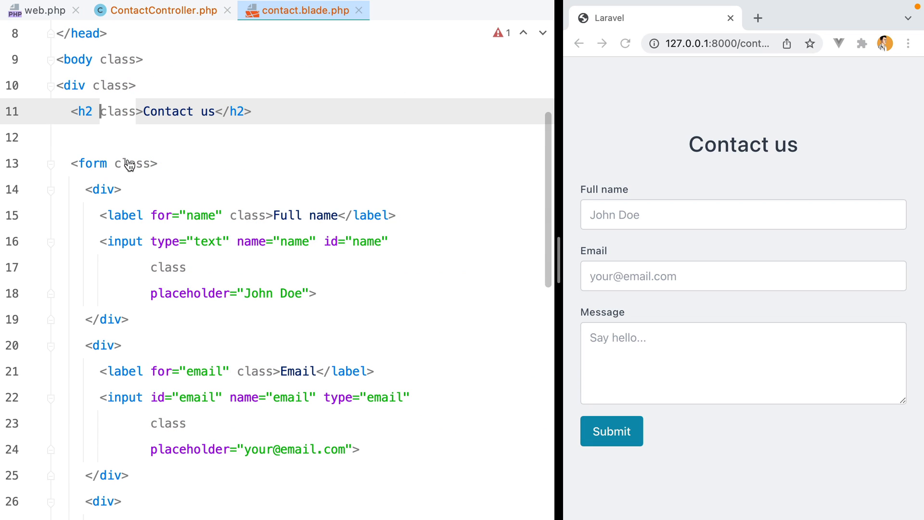
double_click(291, 241)
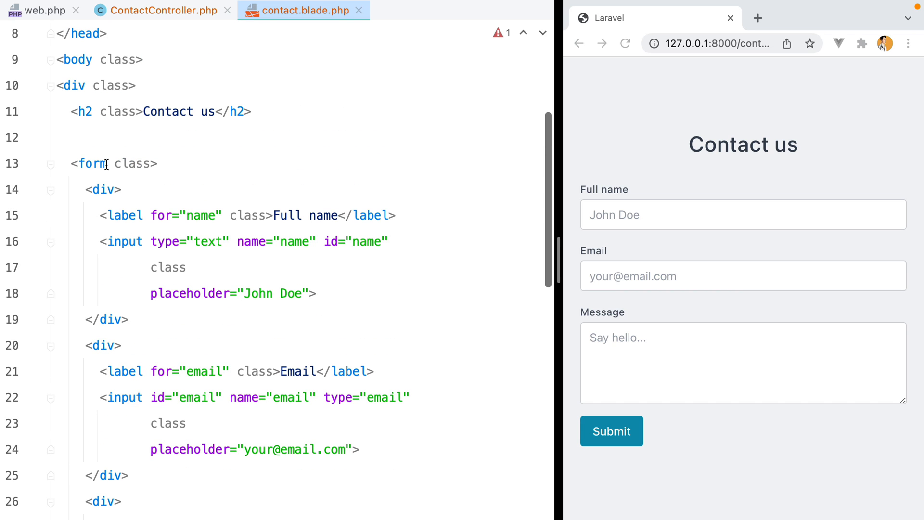
Step: Give the form action="/contact" with POST, and add Route::post to ContactController store
text(action="")
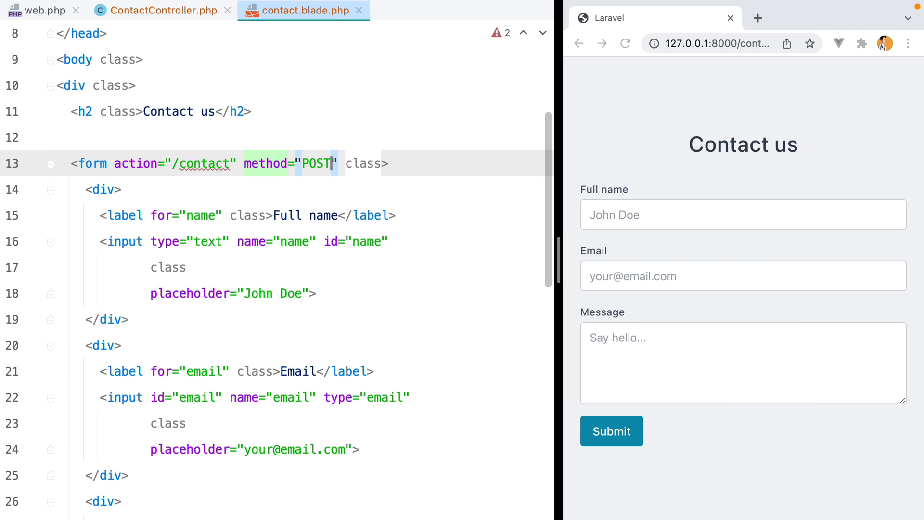
click(43, 11)
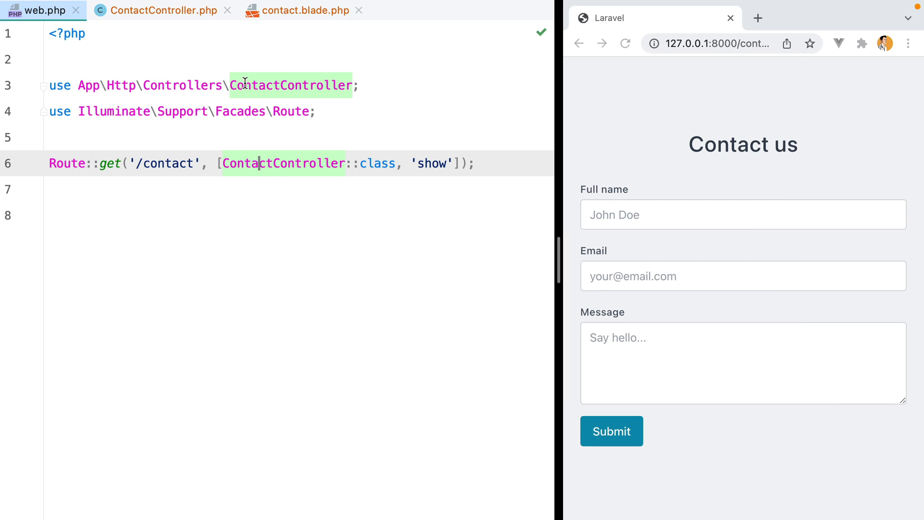
text(Route::post('/contact',)
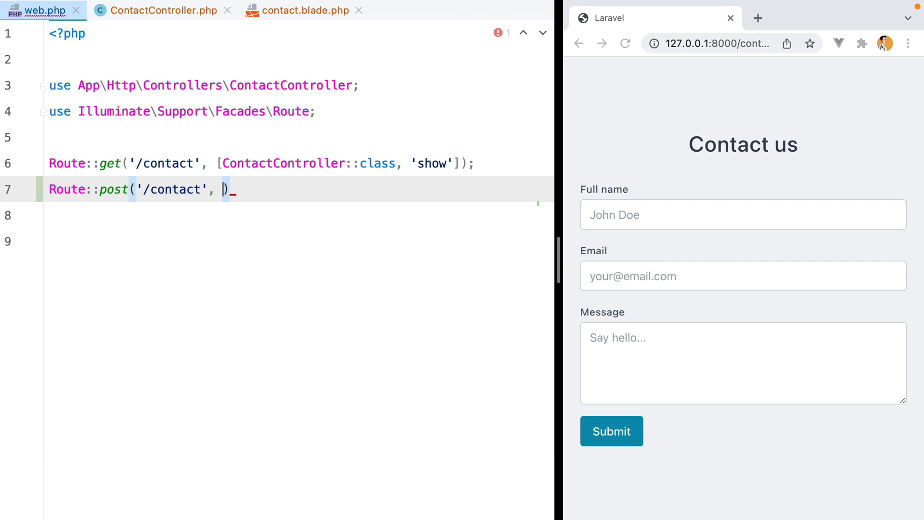
text([ContactController::class, 'st)
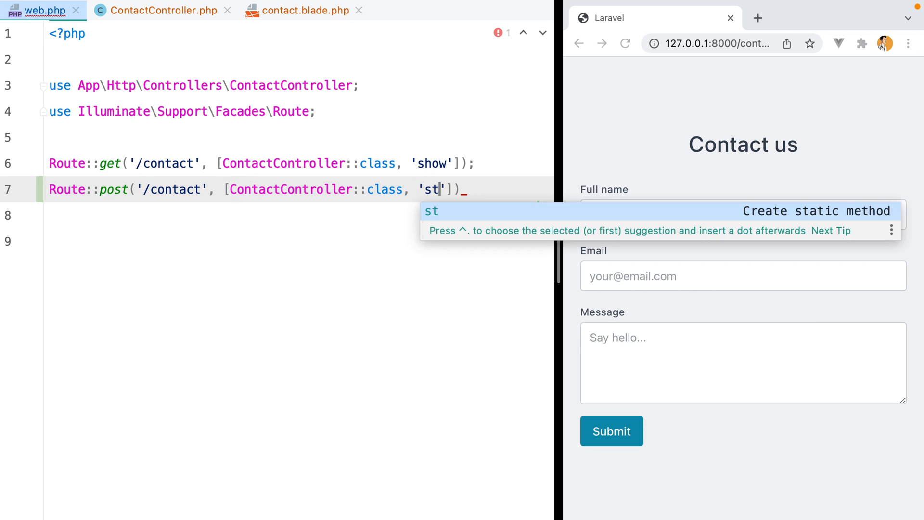
text(ore)
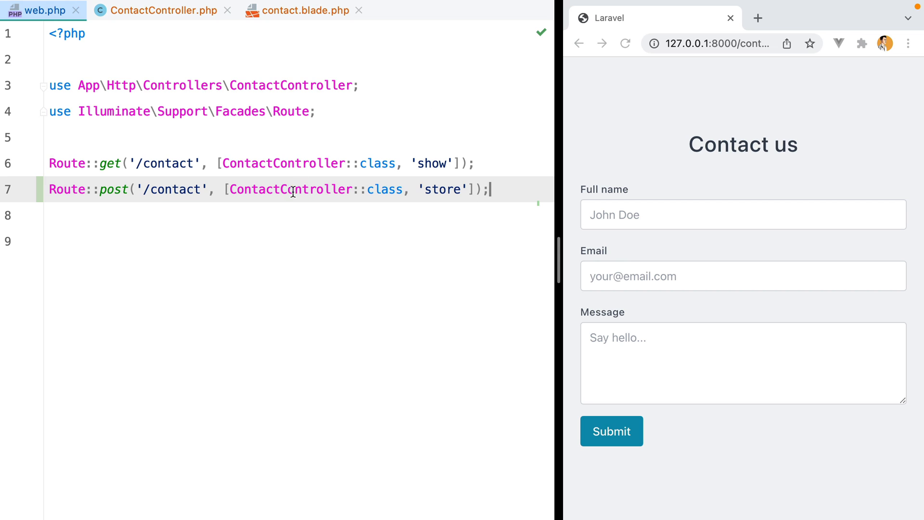
Step: Create ContactController store() that calls dd(request()->all())
click(159, 10)
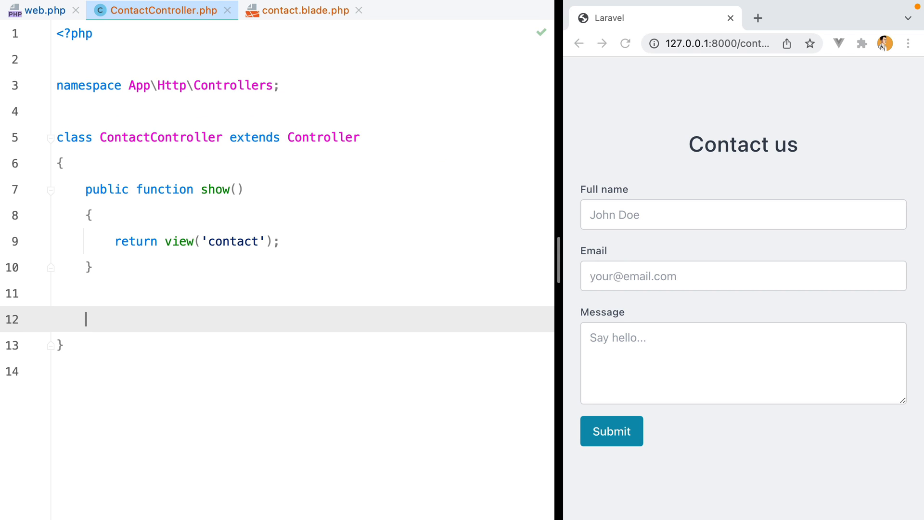
text(public function store())
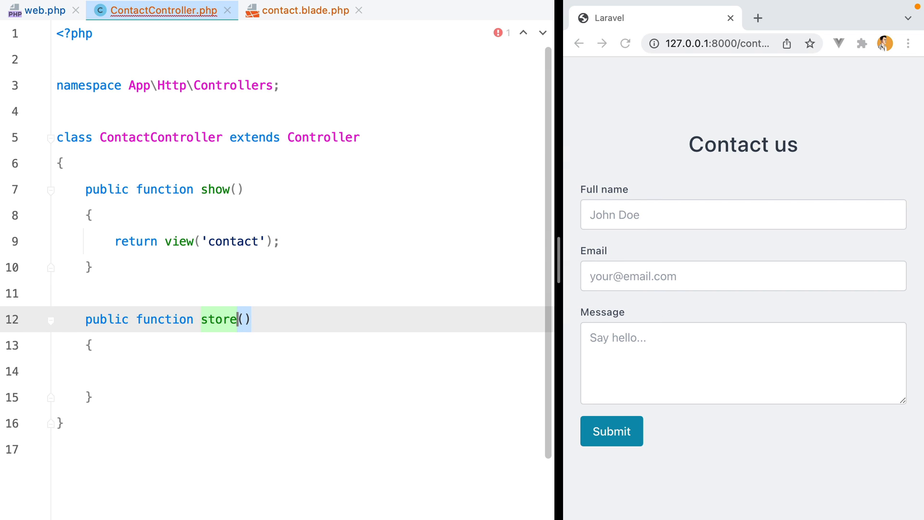
text(dd()
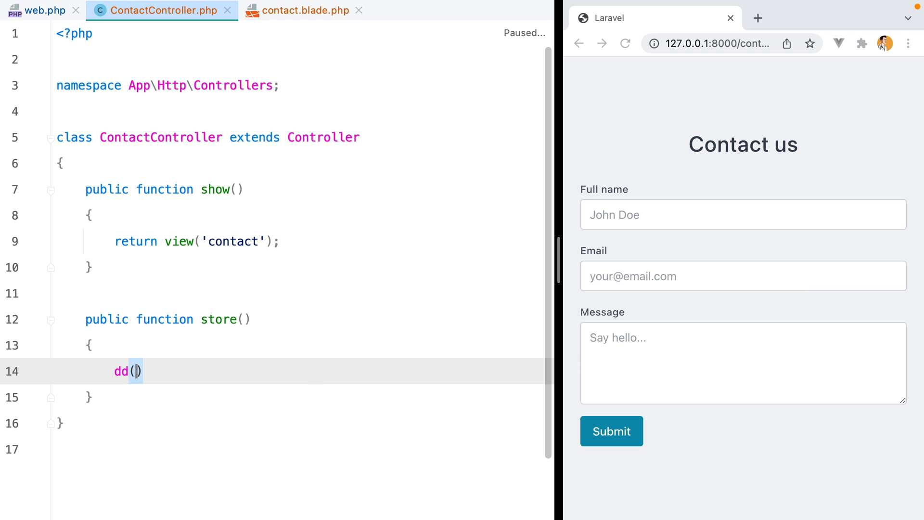
text(req)
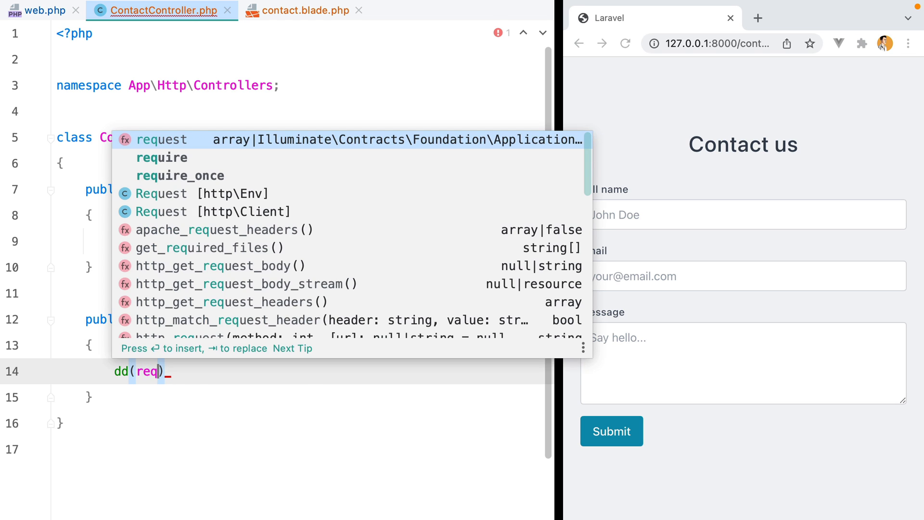
key(enter)
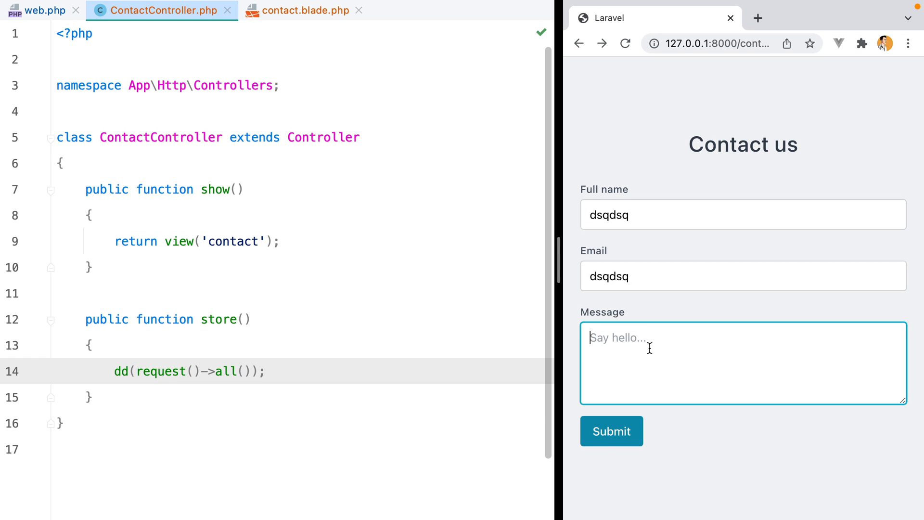
Step: Fill in the contact form in Chrome and submit it, producing a 419 Page Expired
click(611, 431)
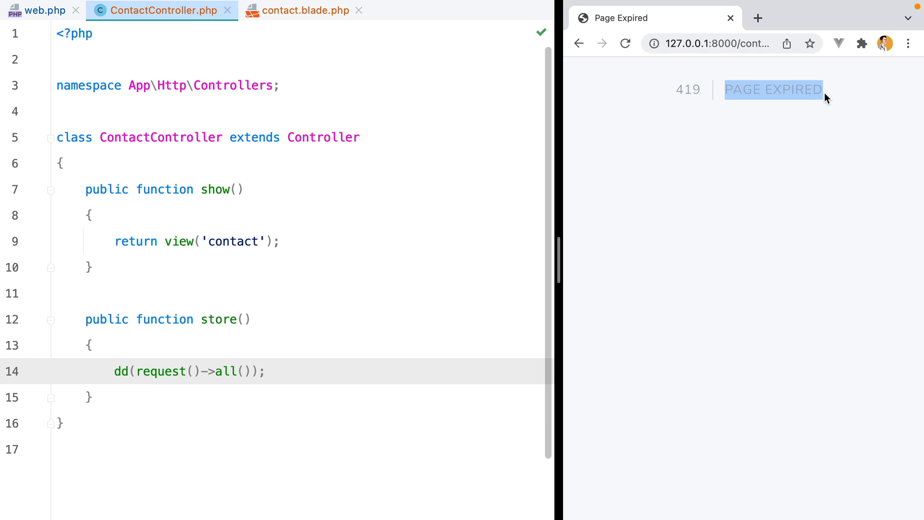
mouse_move(664, 97)
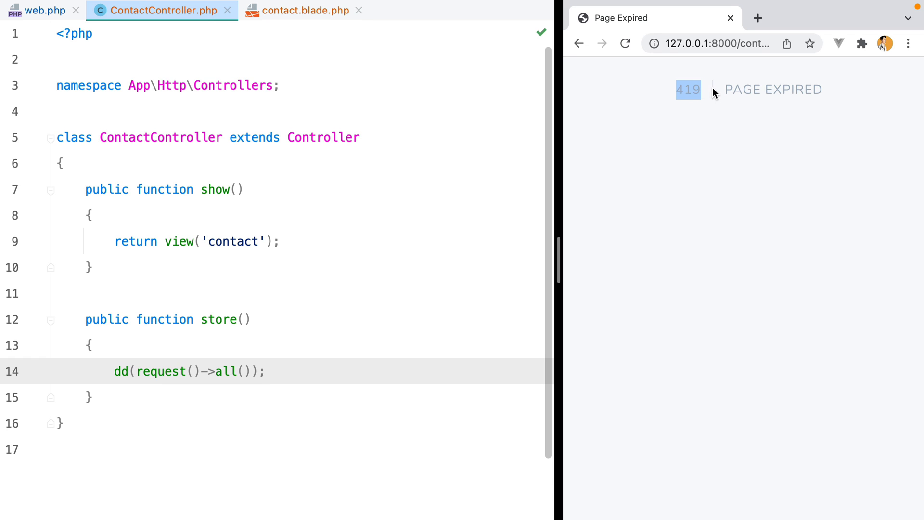
click(322, 137)
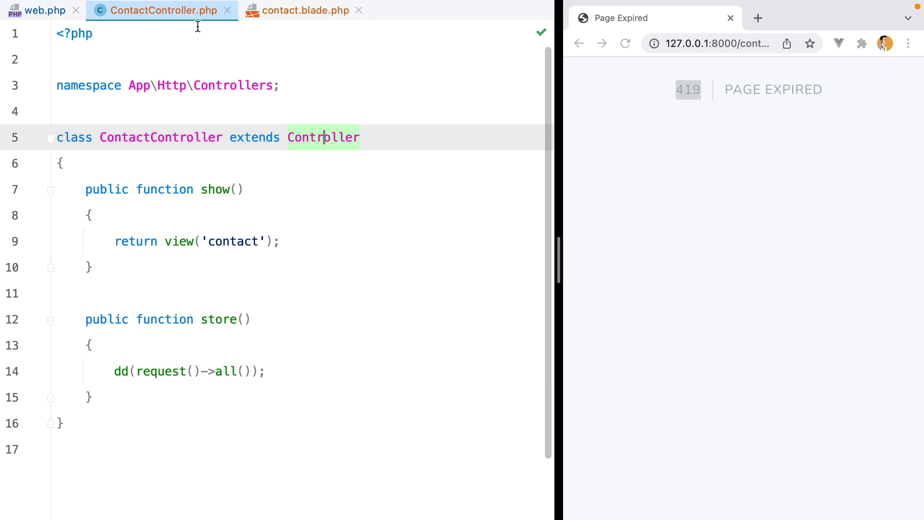
click(301, 10)
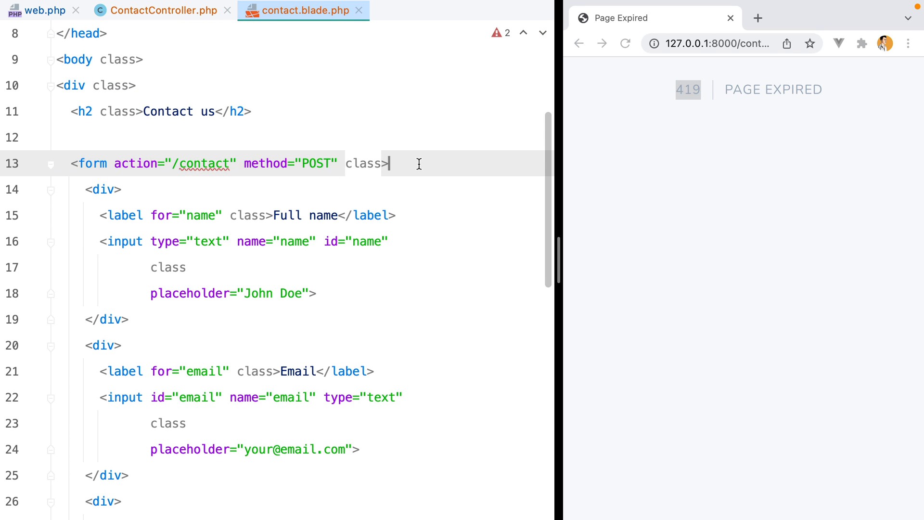
text(@c)
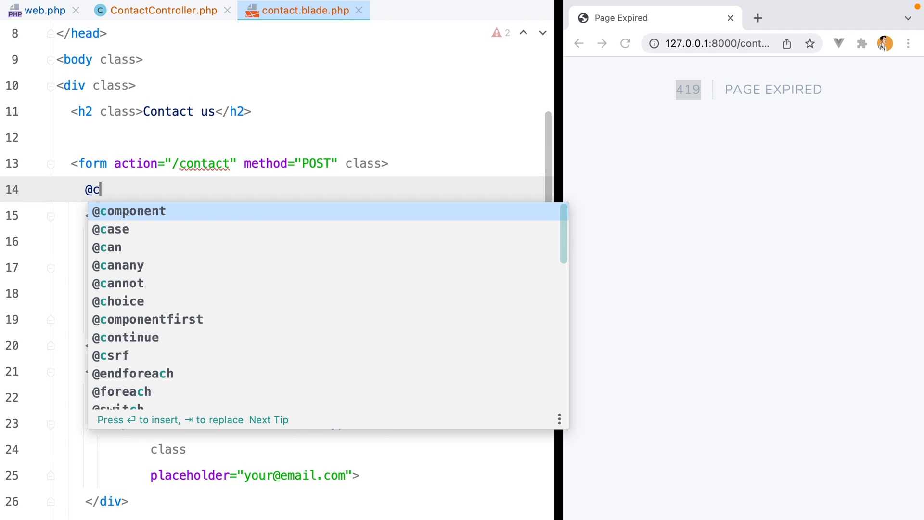
text(srf)
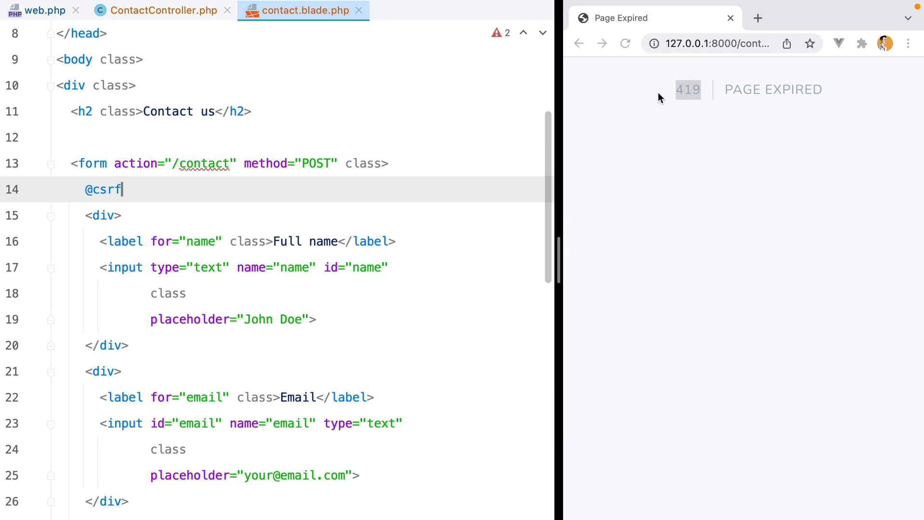
Step: Reload Chrome, fill the form with 'dsqdsq' and submit to see the dumped request data
click(624, 44)
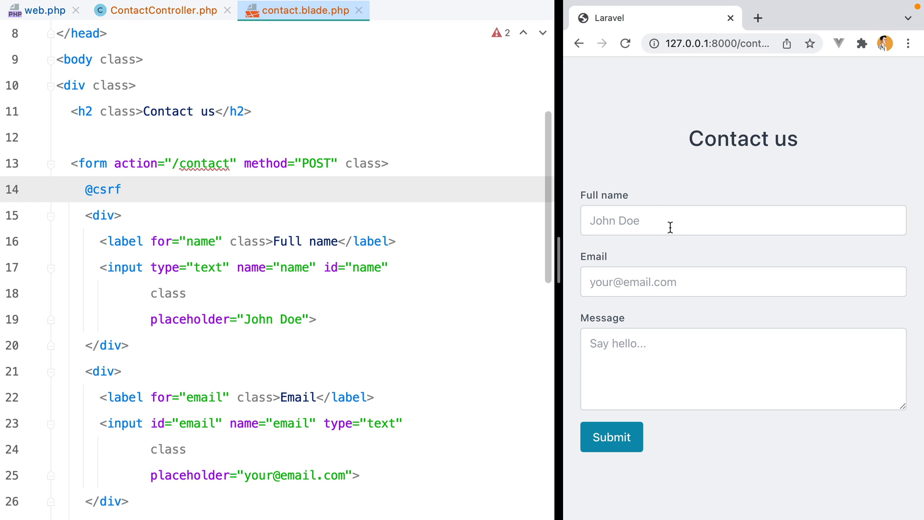
text(dsqdsq)
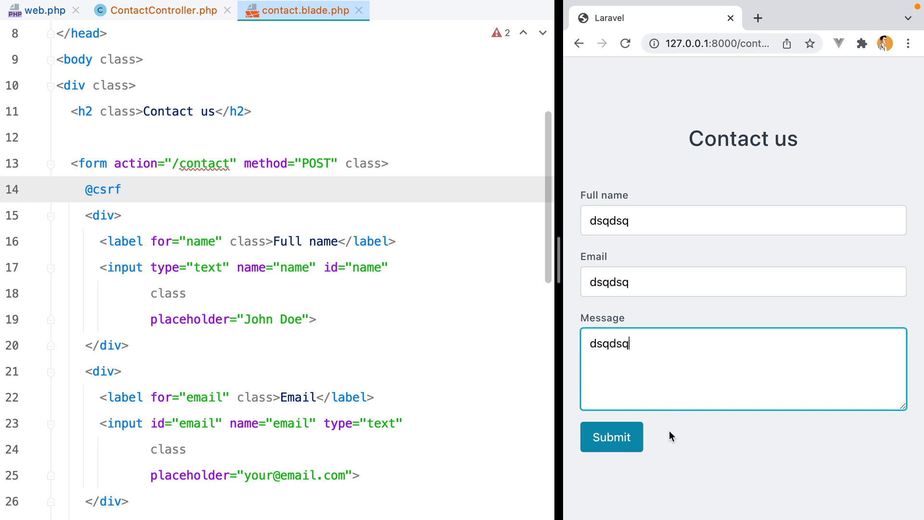
click(611, 437)
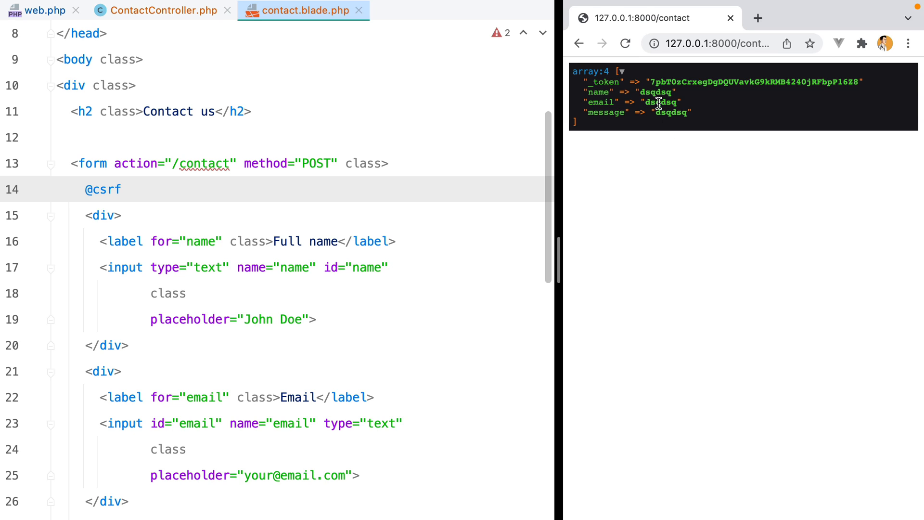
double_click(659, 102)
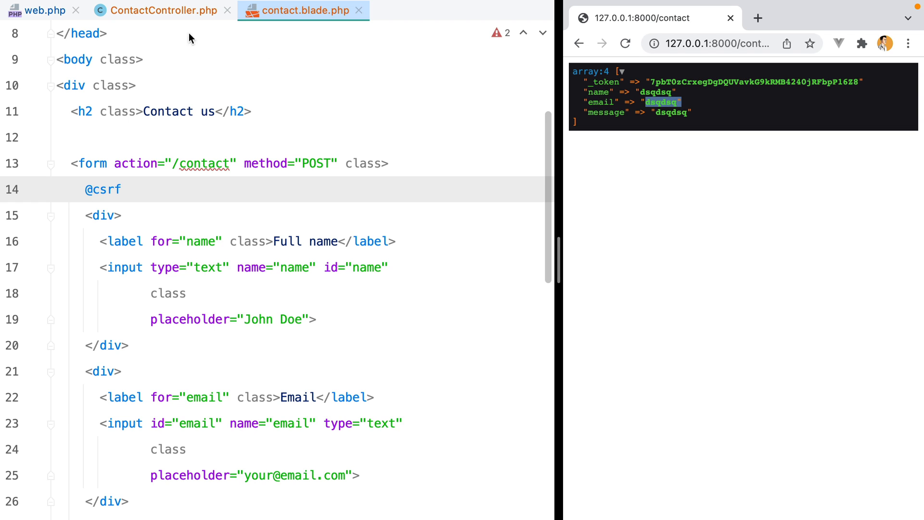
Step: Add request()->validate() requiring name, email (valid email) and message in store()
click(159, 10)
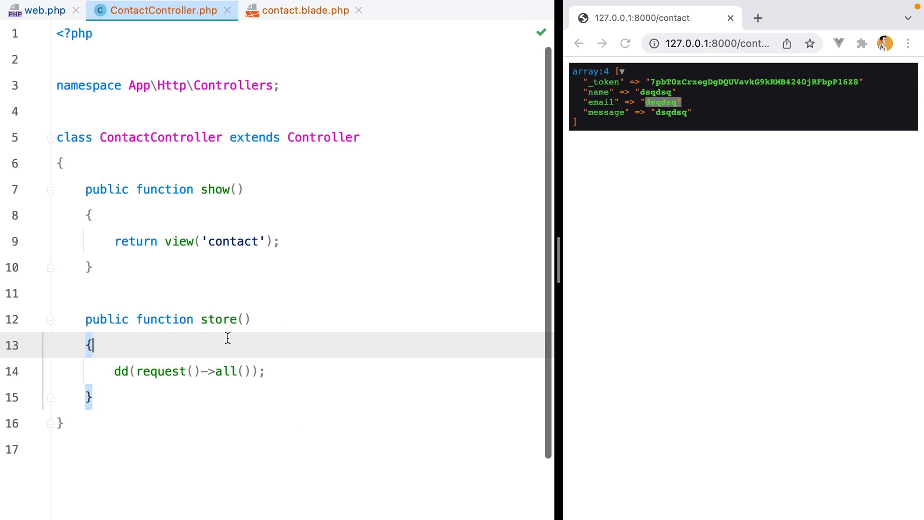
text(request()->validate()
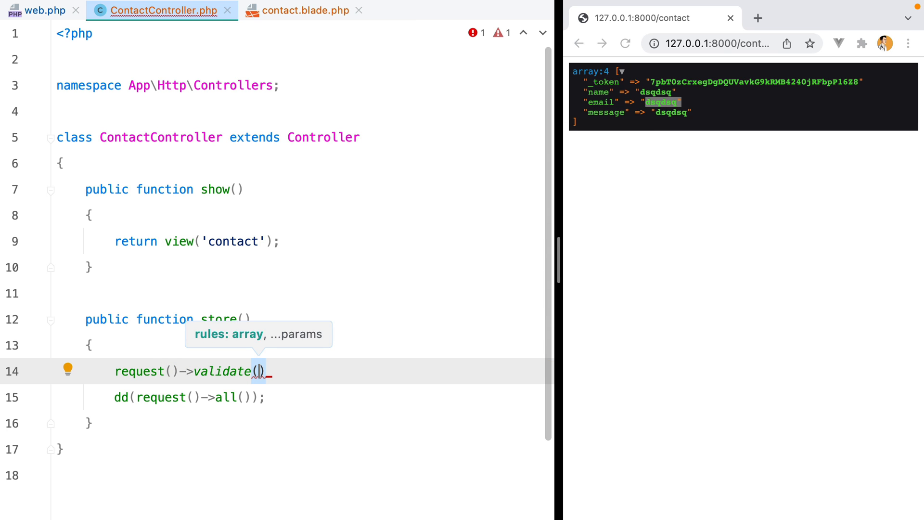
text([)
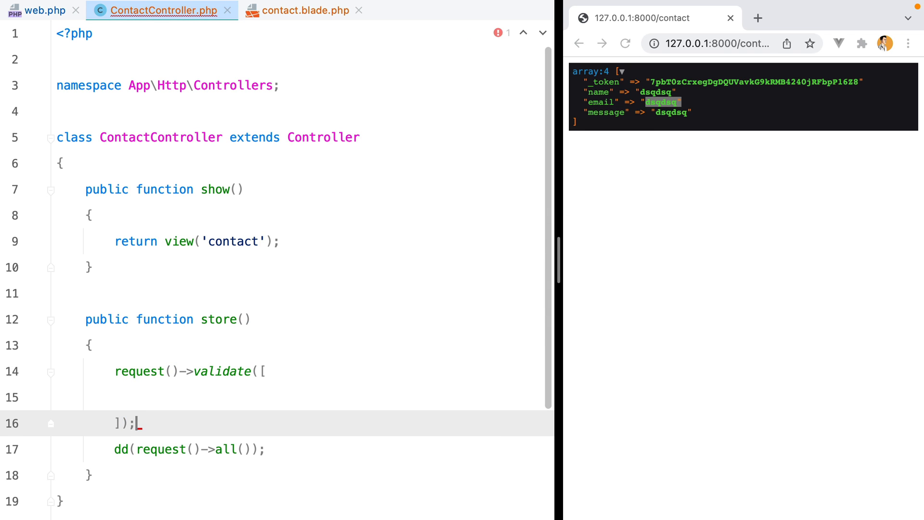
text('na')
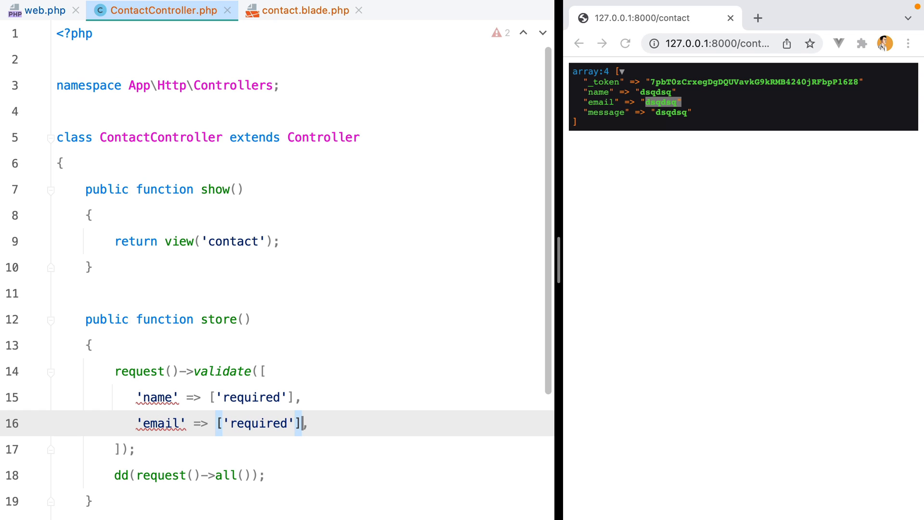
text(, '')
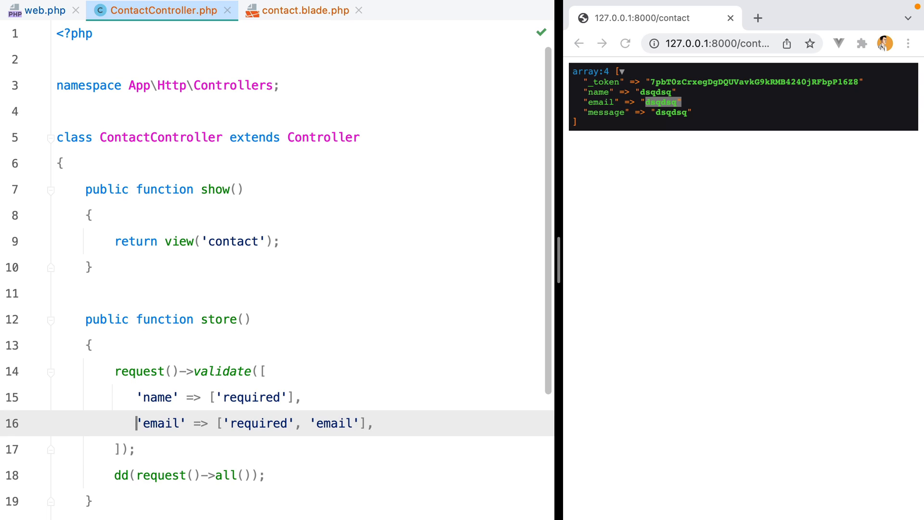
text('me' => ['required'],)
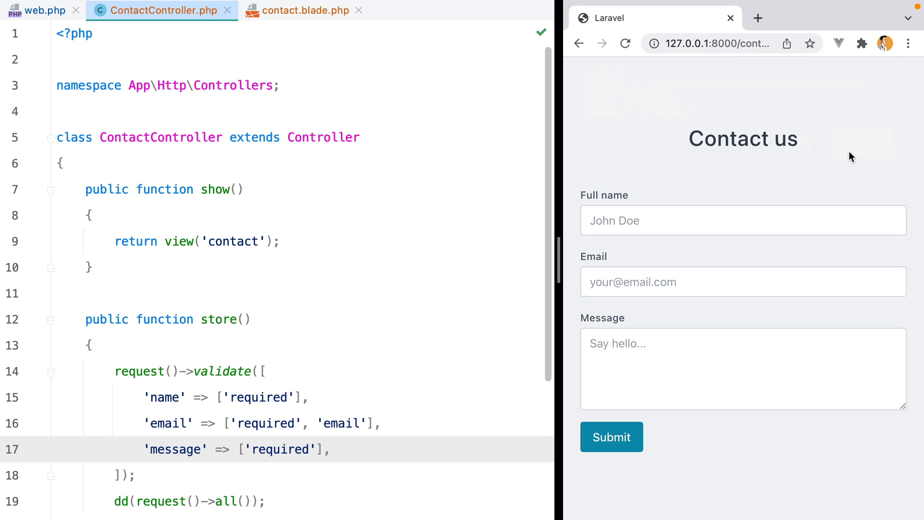
click(133, 475)
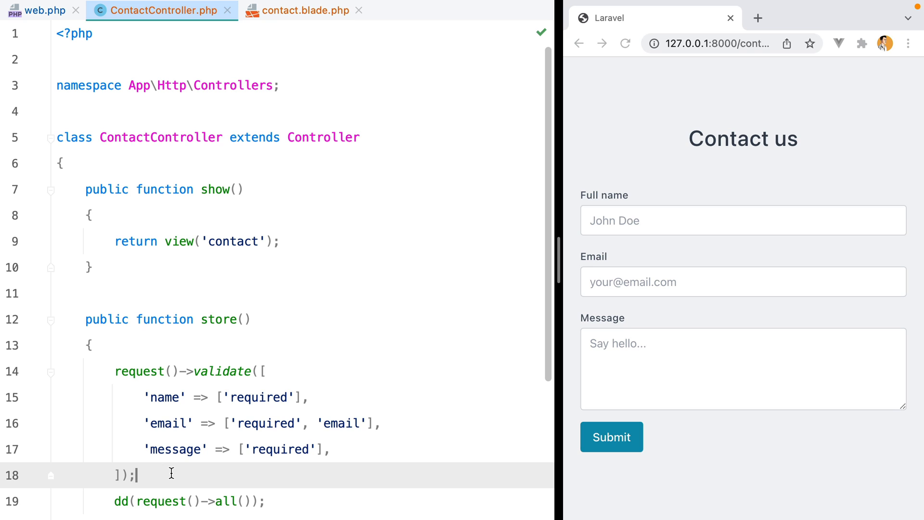
click(304, 11)
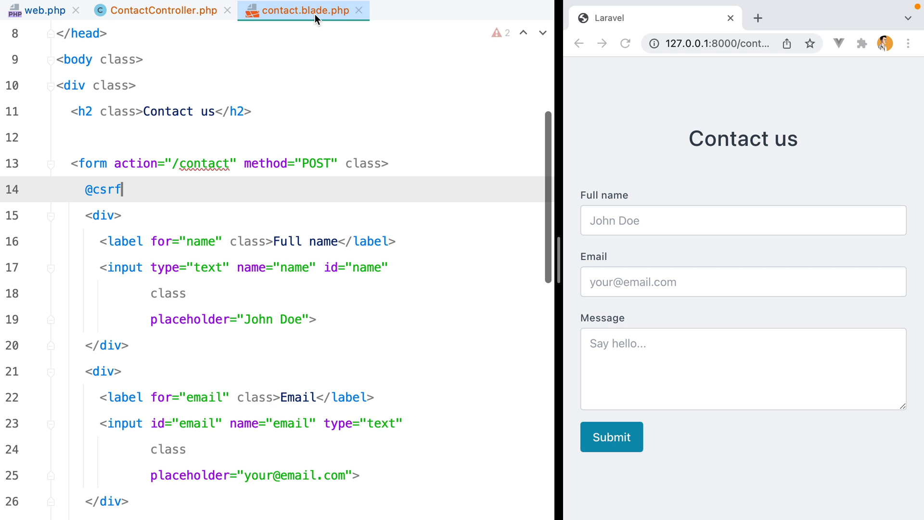
click(317, 318)
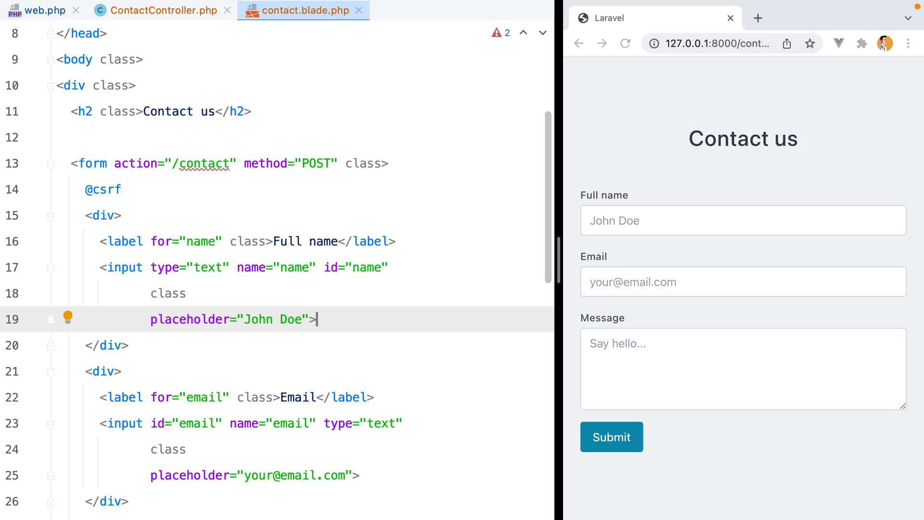
text(@error(')
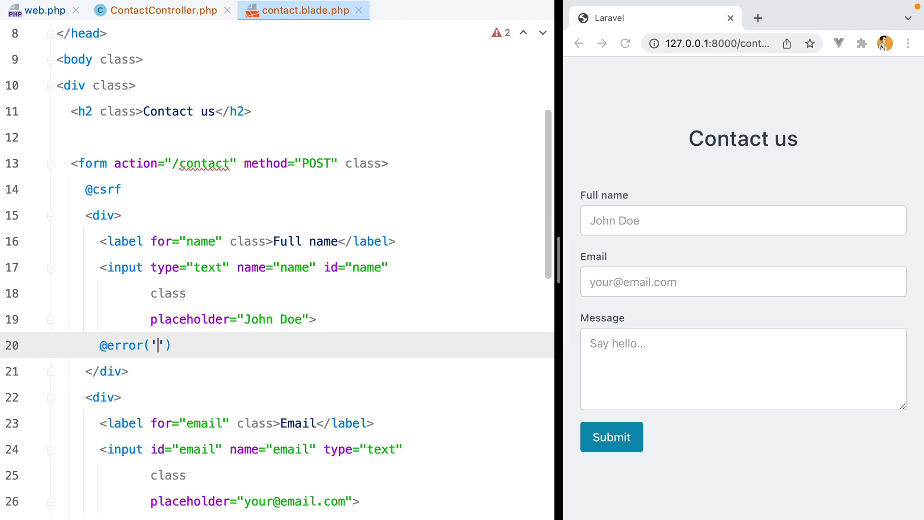
text(@en)
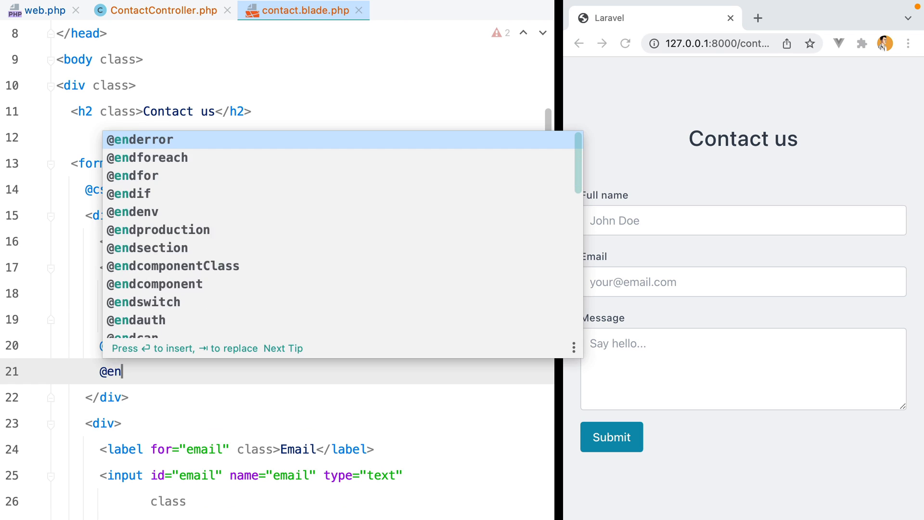
key(Enter)
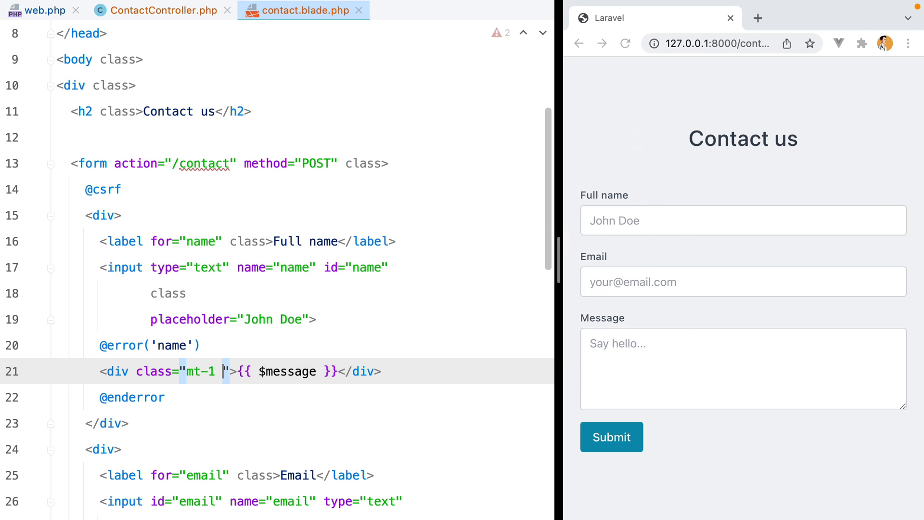
text(text-red-500)
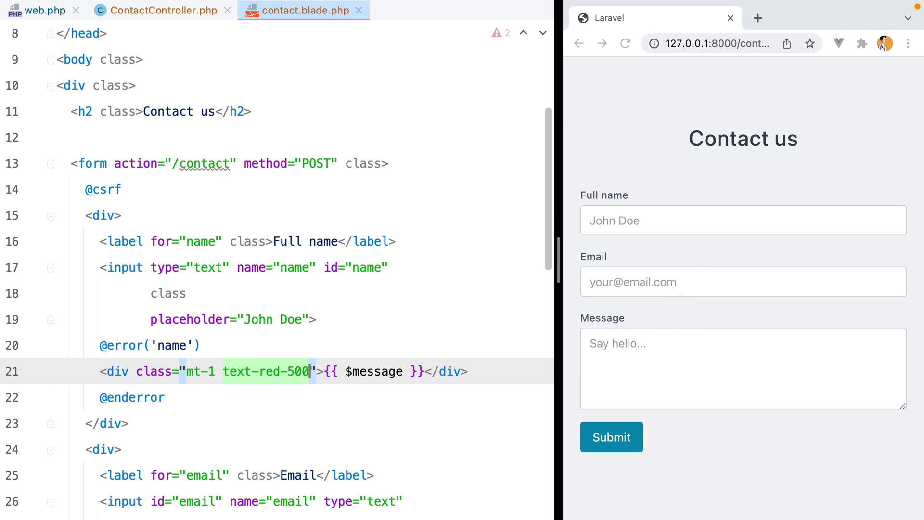
text(text-sm)
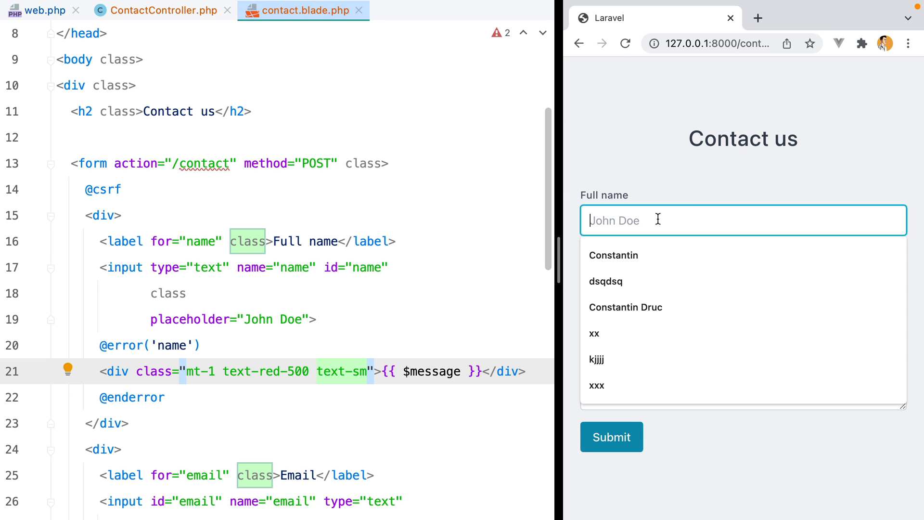
mouse_move(661, 210)
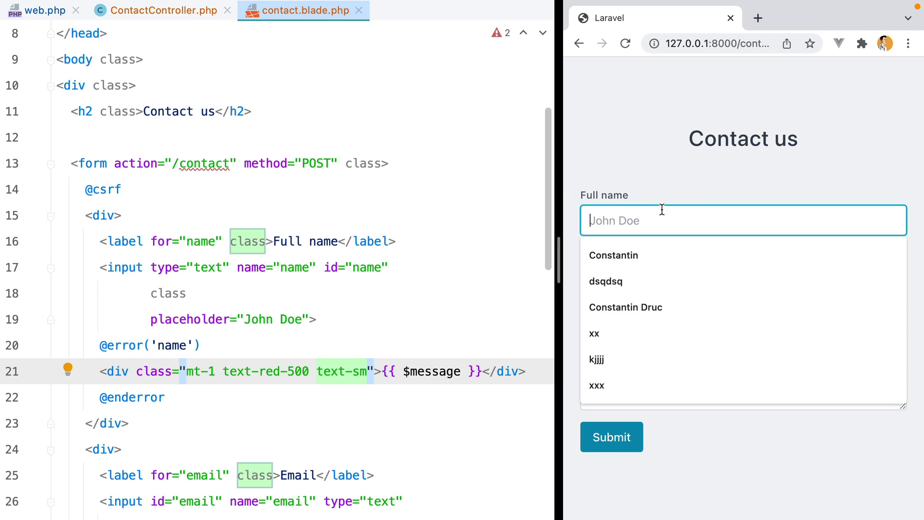
click(611, 436)
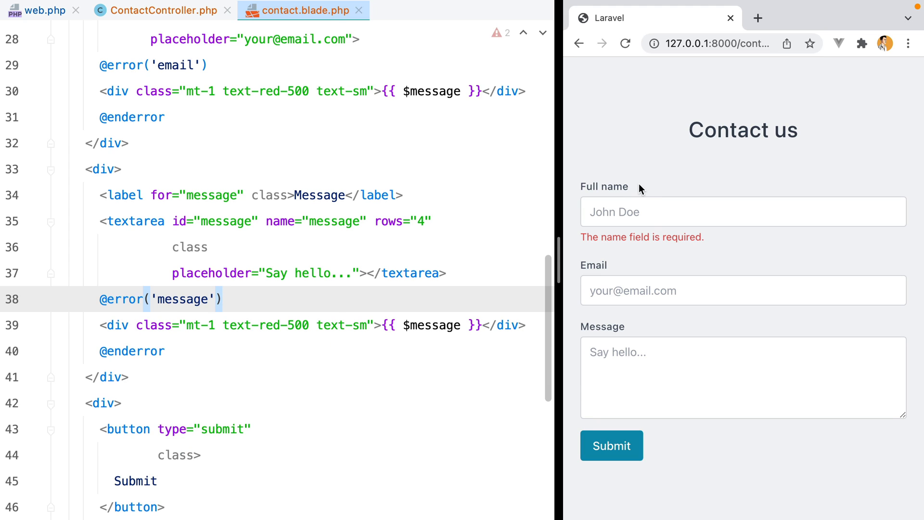
click(611, 444)
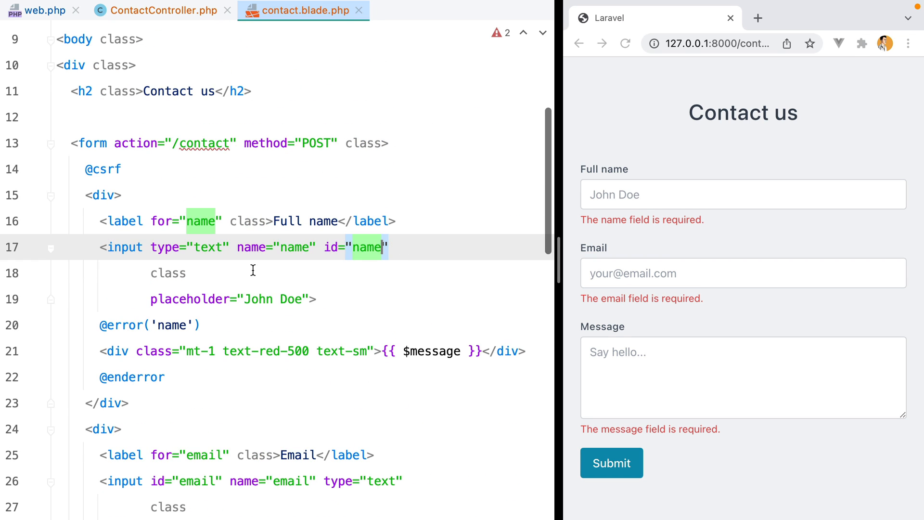
Step: Add required to the name and email inputs and set the email input type to email
text(required)
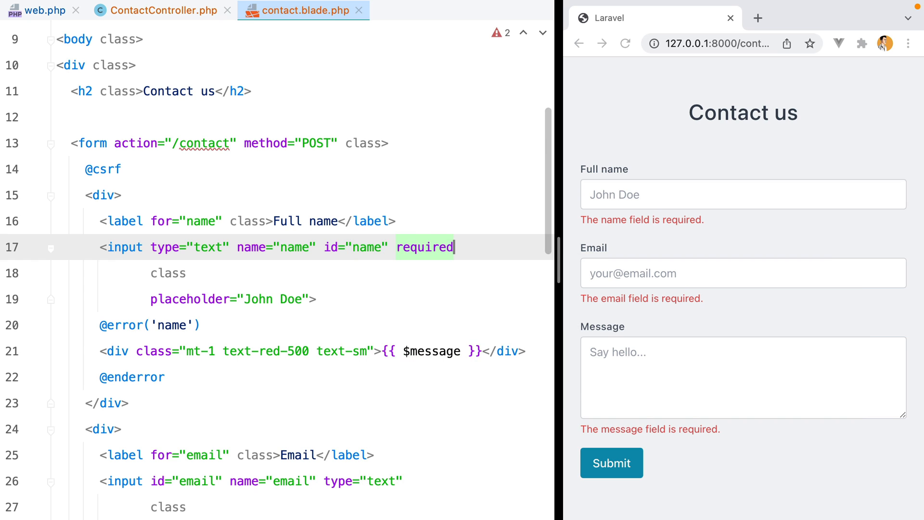
text(e)
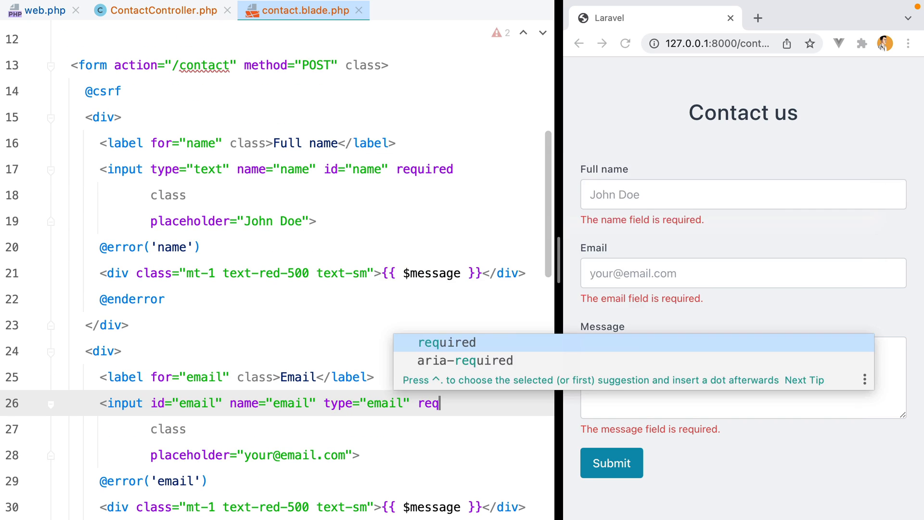
key(Tab)
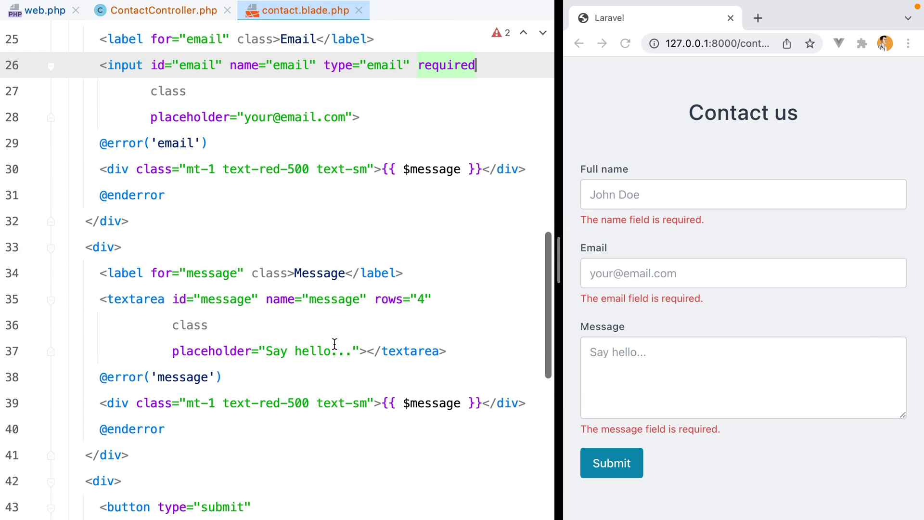
text(required)
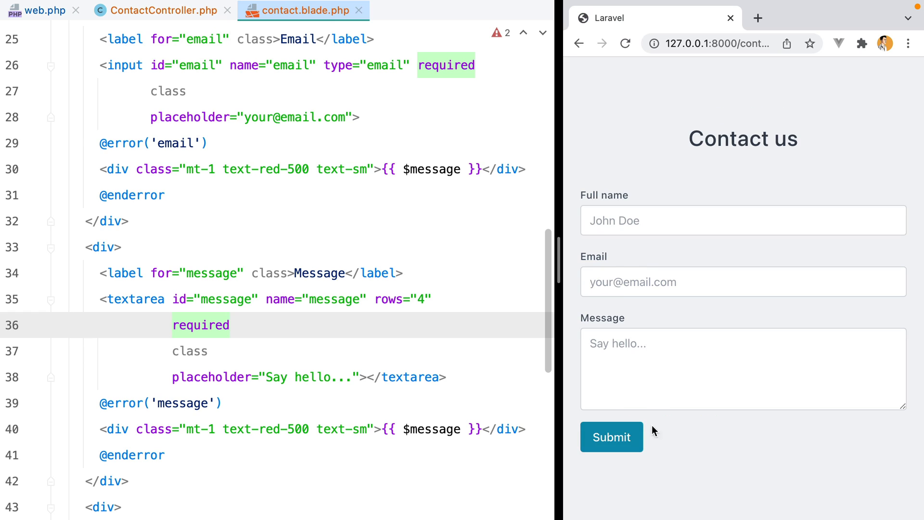
Step: Submit the form empty, with invalid email, and without message to test browser validation
click(611, 437)
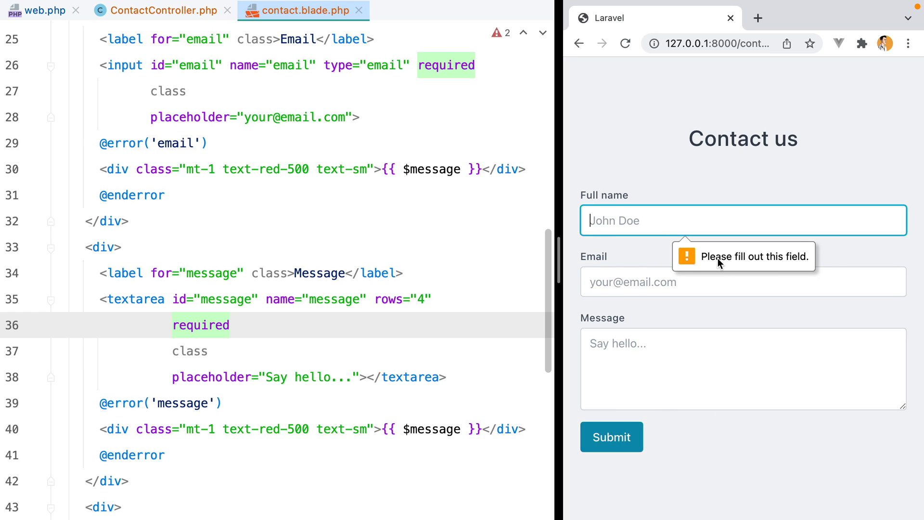
text(dsqdsq)
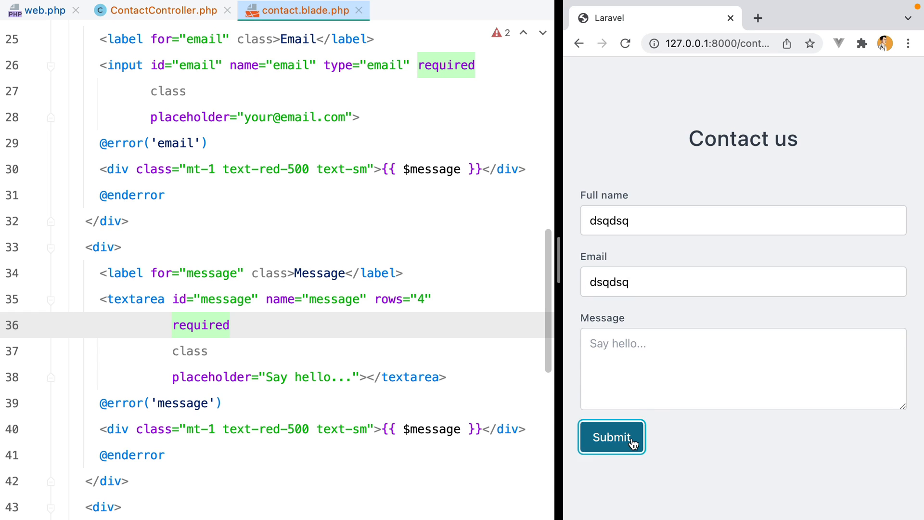
click(611, 436)
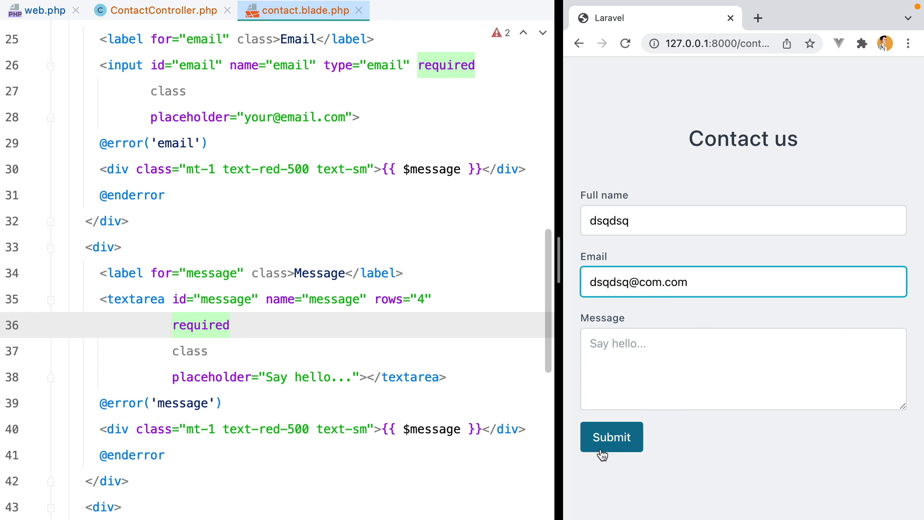
click(611, 437)
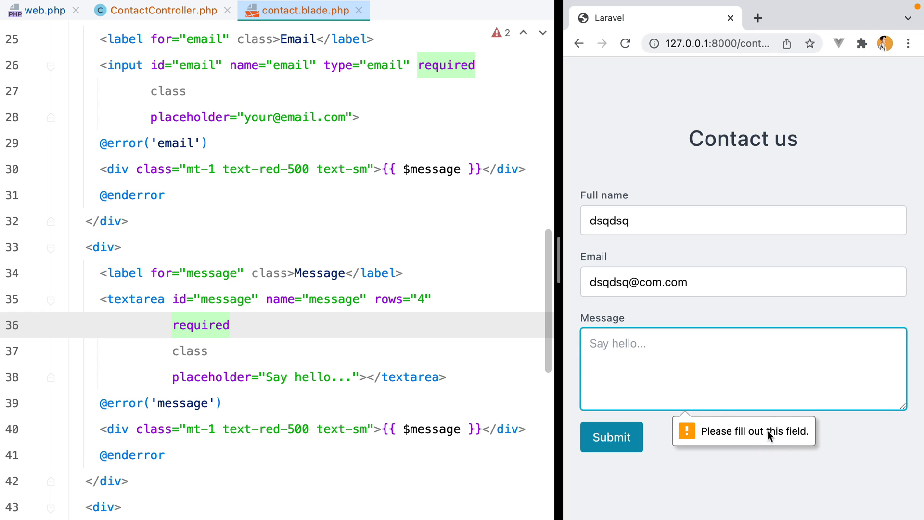
click(446, 376)
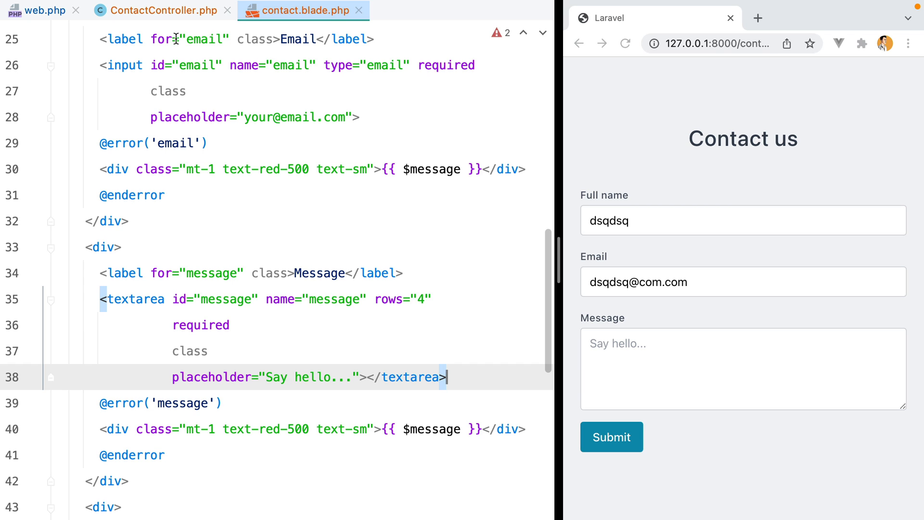
Step: In ContactController, start a Mail:: facade call on a new line after validate()
click(159, 10)
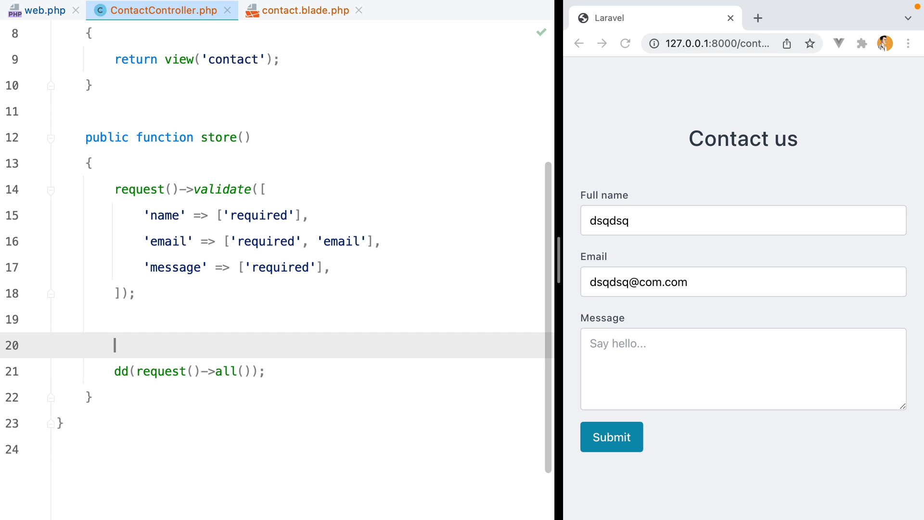
text(Mail)
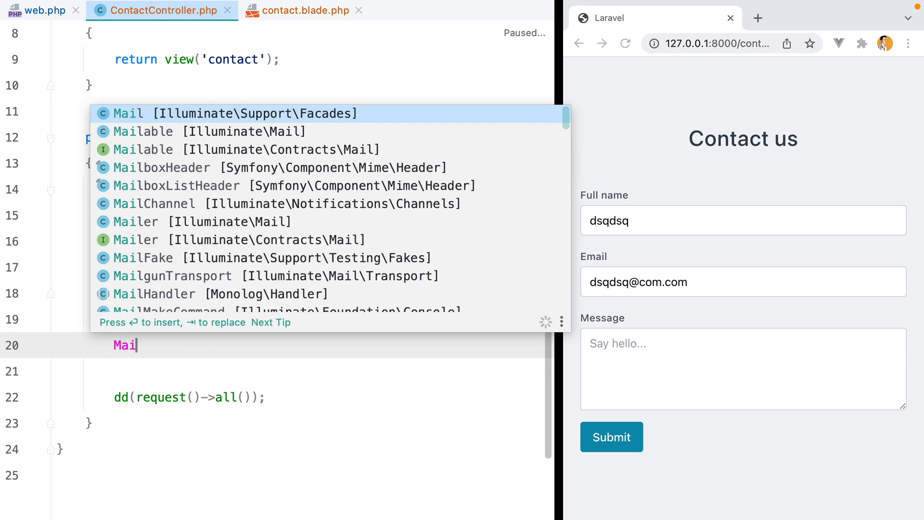
text(::t)
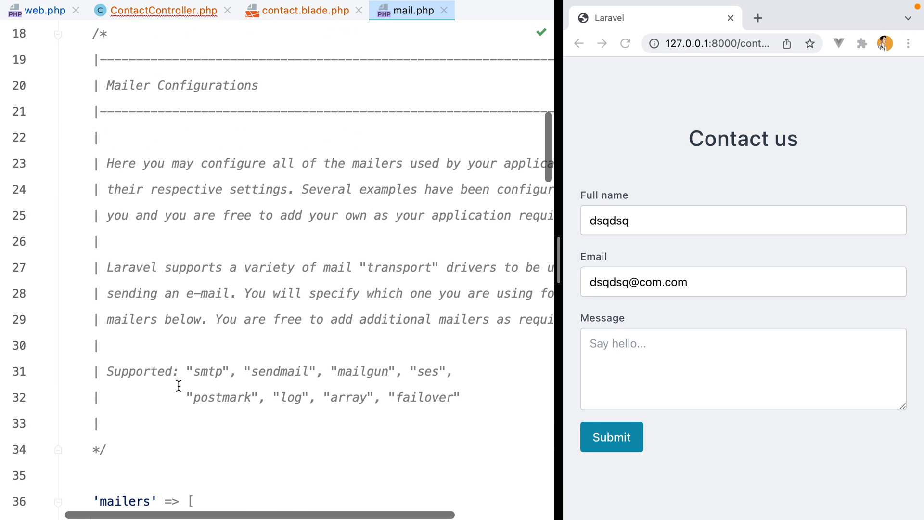
scroll(down, 3)
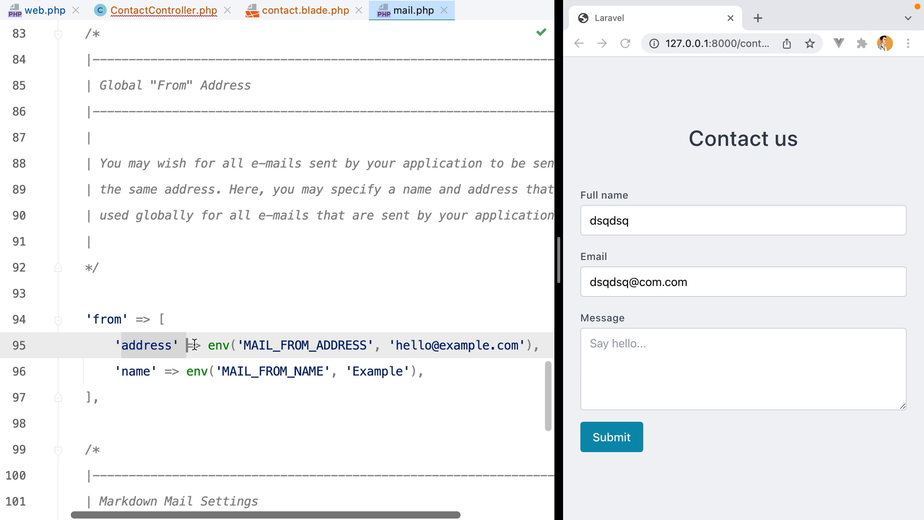
double_click(302, 345)
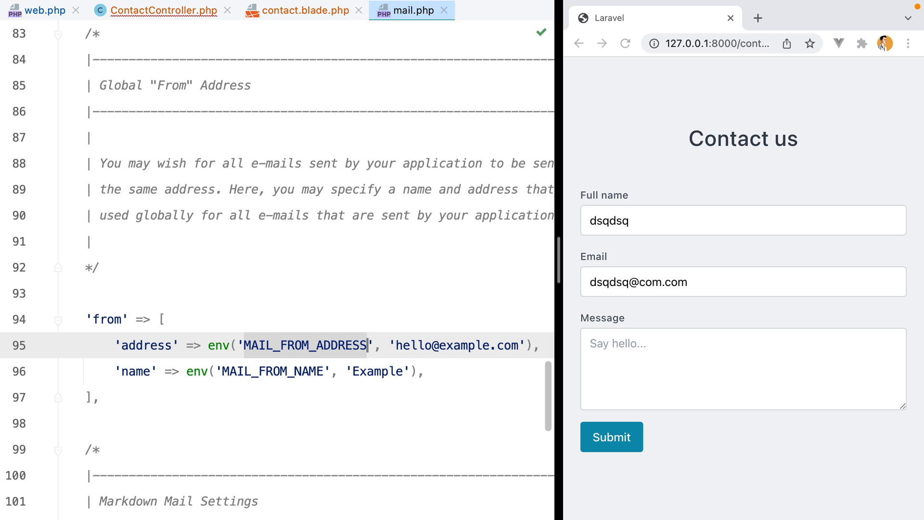
click(486, 10)
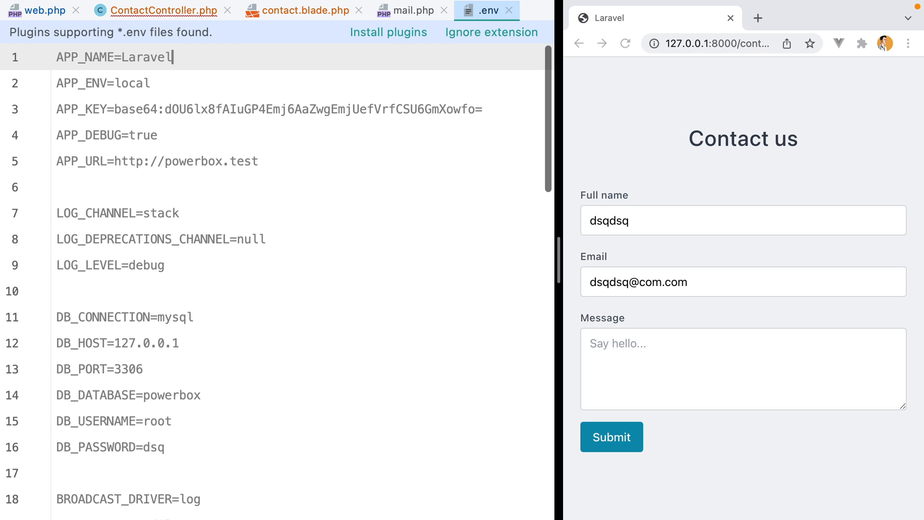
text(ROM_ADDRESS)
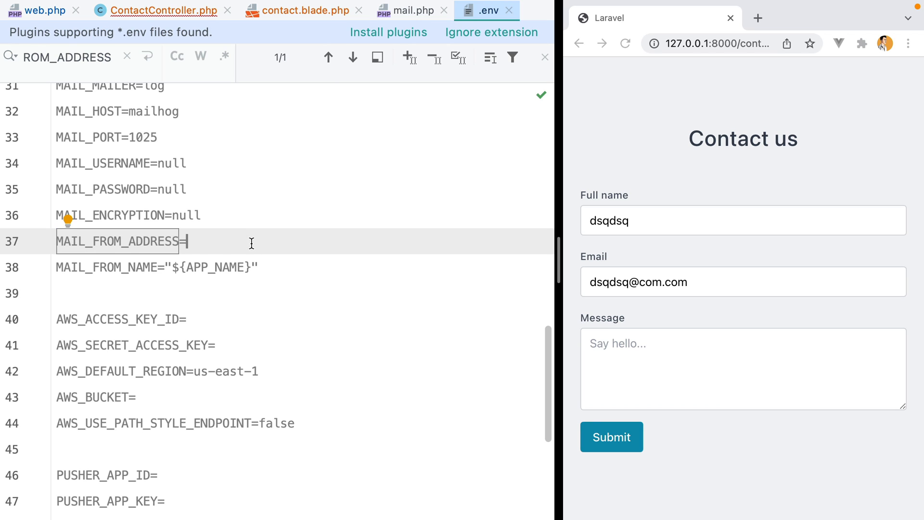
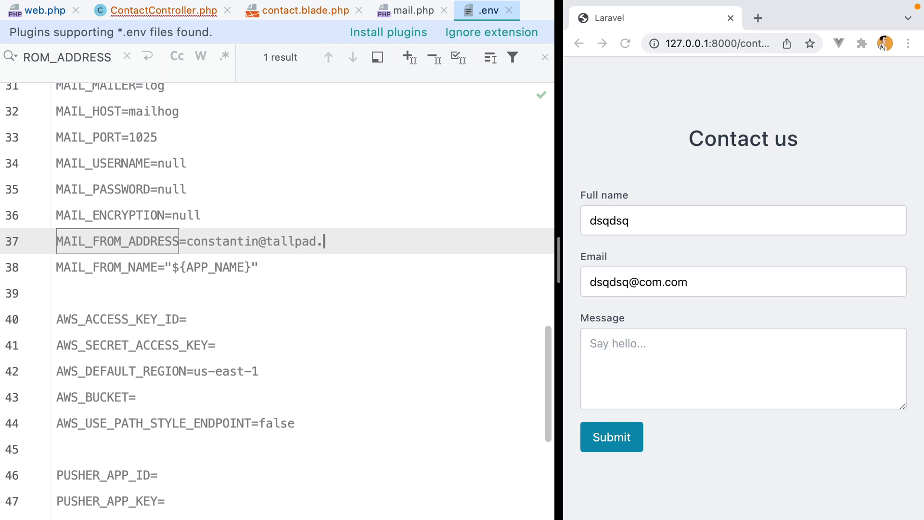
Step: Make store() call Mail::to(config('mail.from.address'))->send() and inspect PendingMail's send method
text(com)
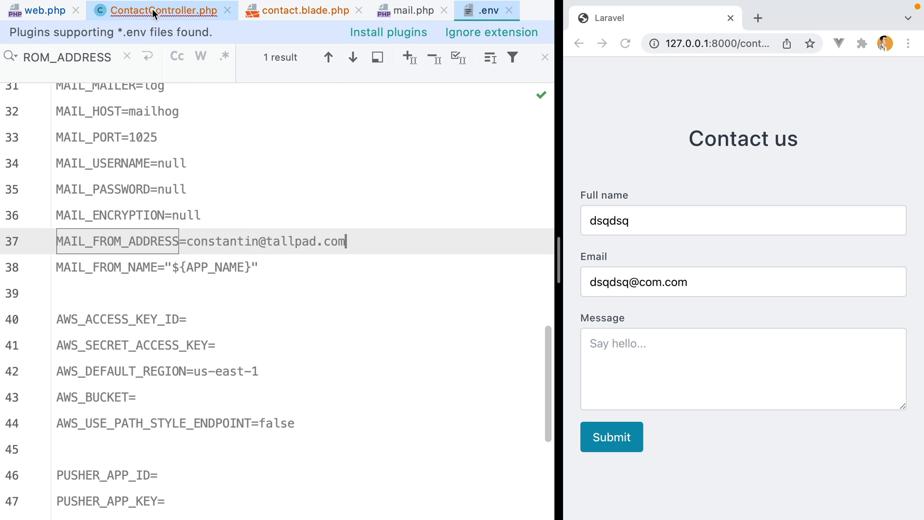
click(159, 10)
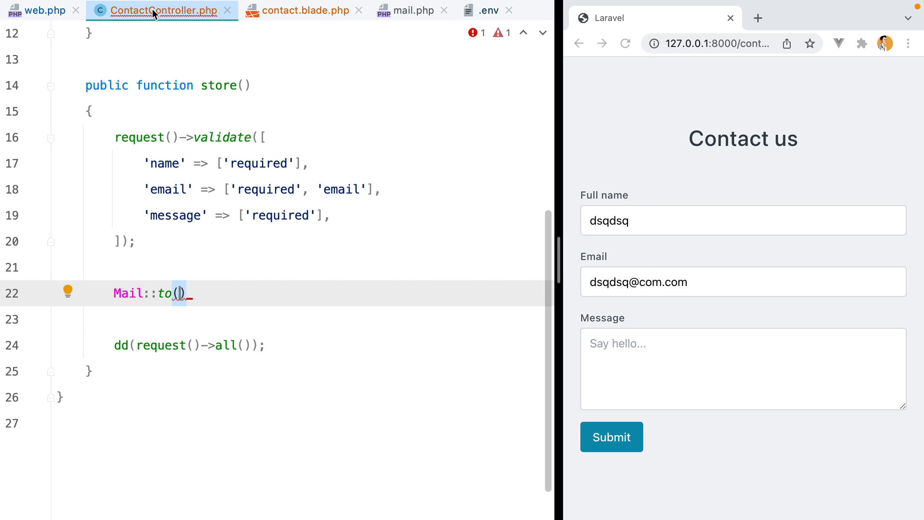
text(config())
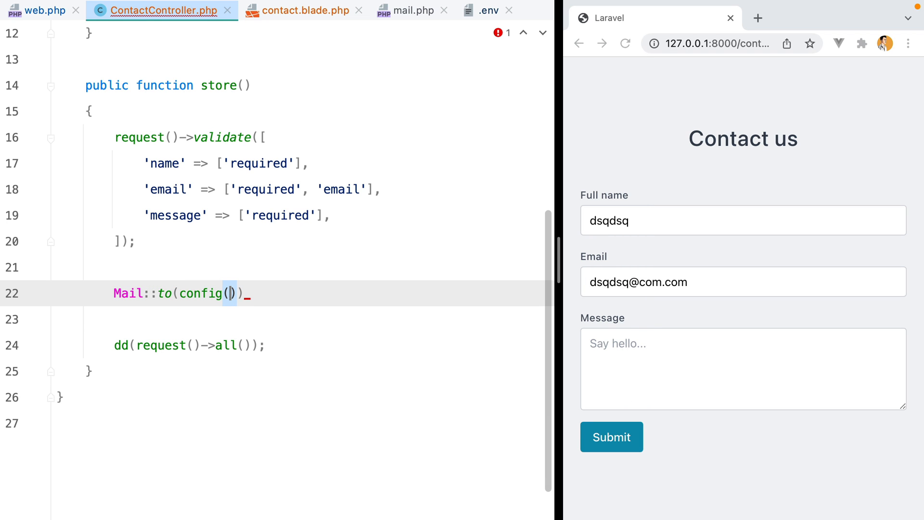
text('mail')
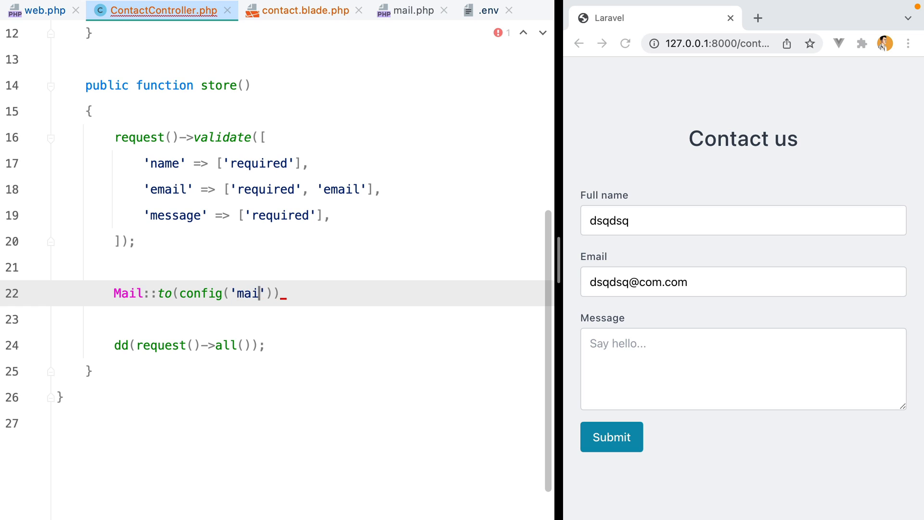
text(l.from.)
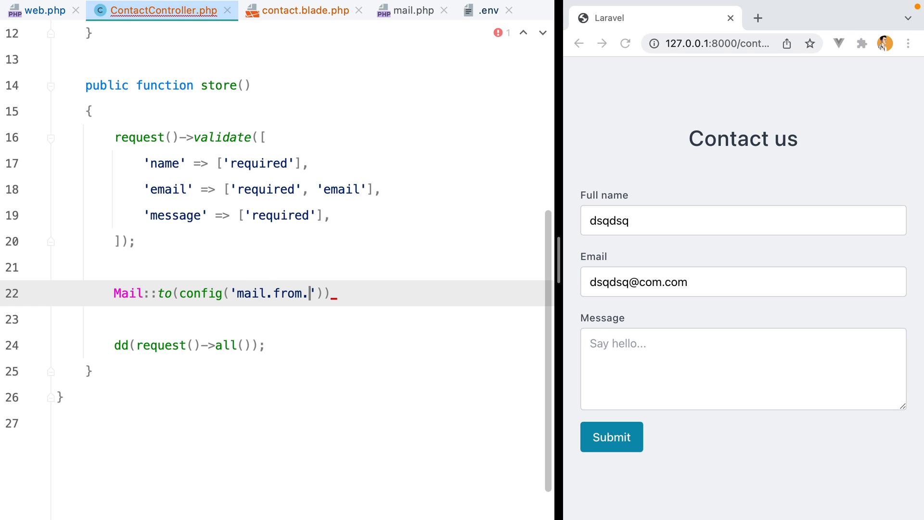
text(adr)
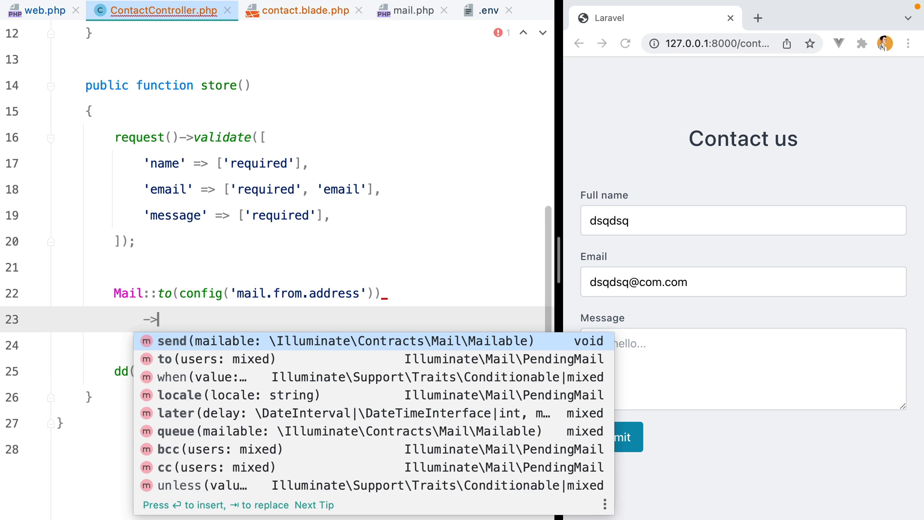
key(Enter)
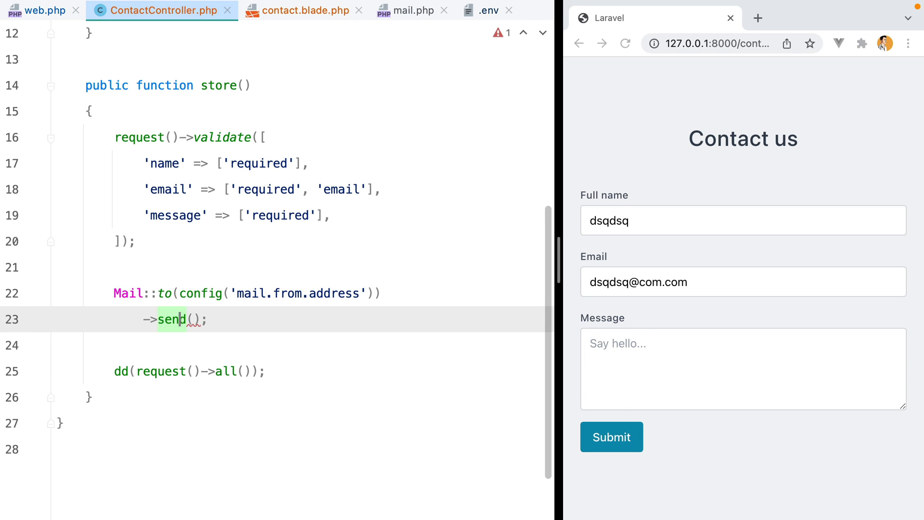
click(172, 319)
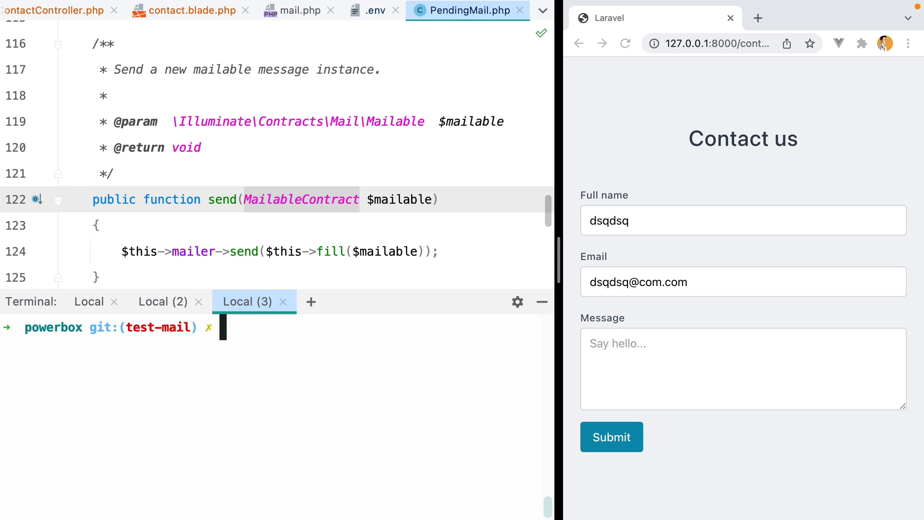
Step: Generate the ContactMail mailable with php artisan make:mail and locate it under app/Mail
text(php artisan make:ma)
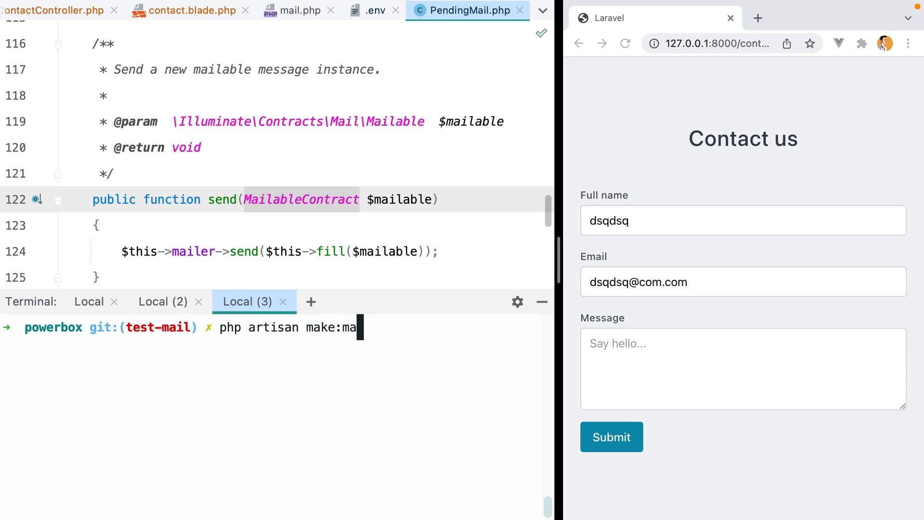
text(il)
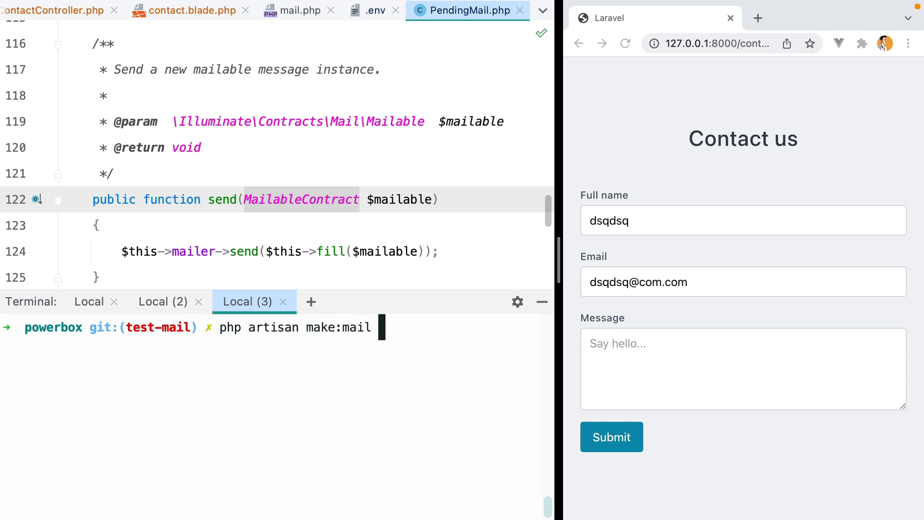
text(ContactM)
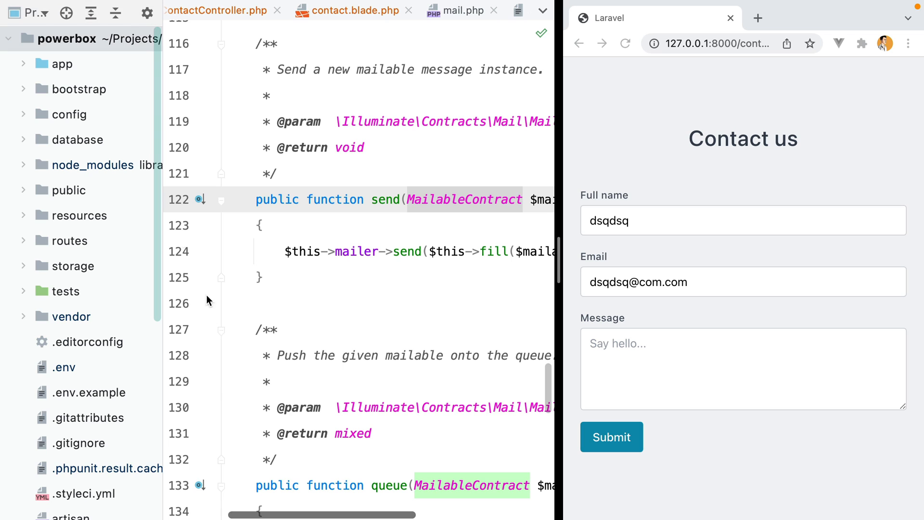
click(63, 64)
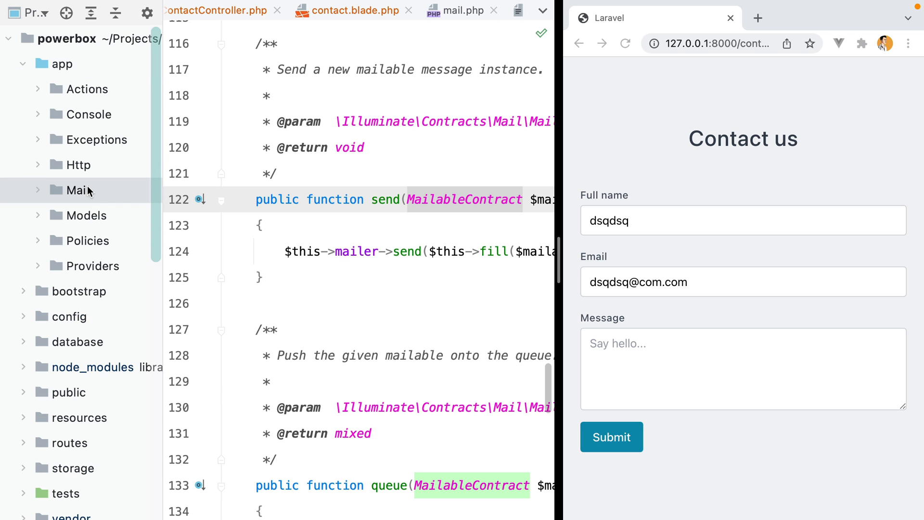
click(79, 190)
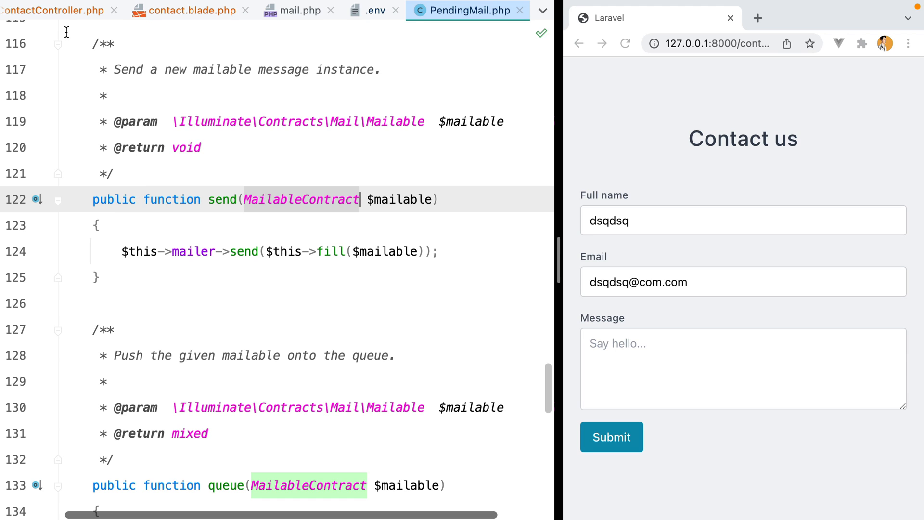
click(59, 10)
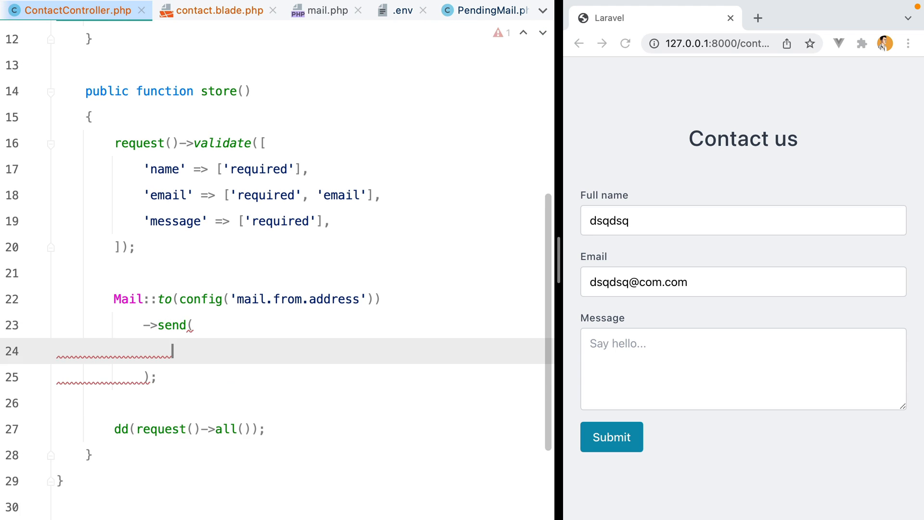
Step: Send a new ContactMail built from request name, email and message, then redirect back
text(ne)
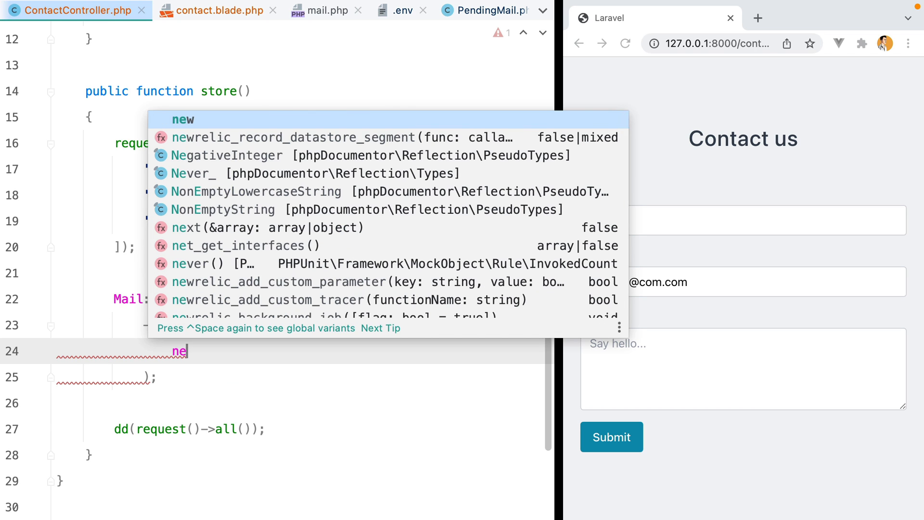
text(w_ContactMail()
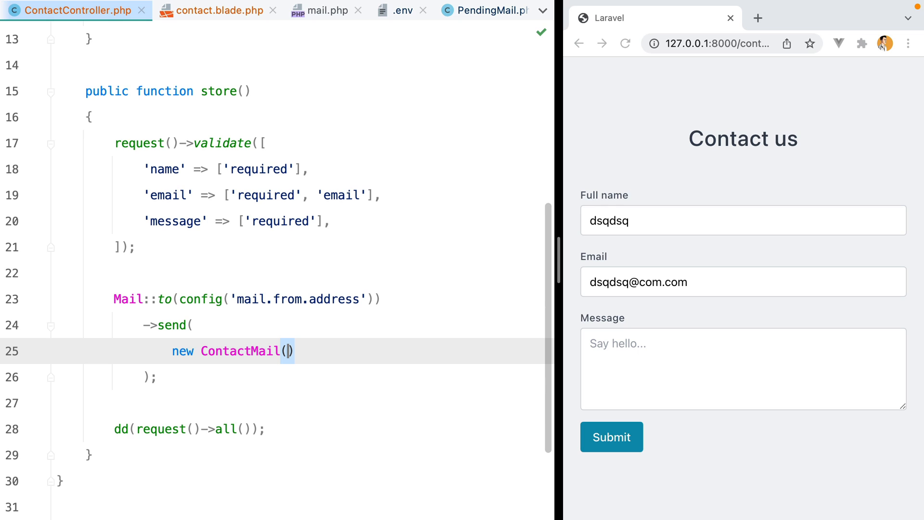
key(enter)
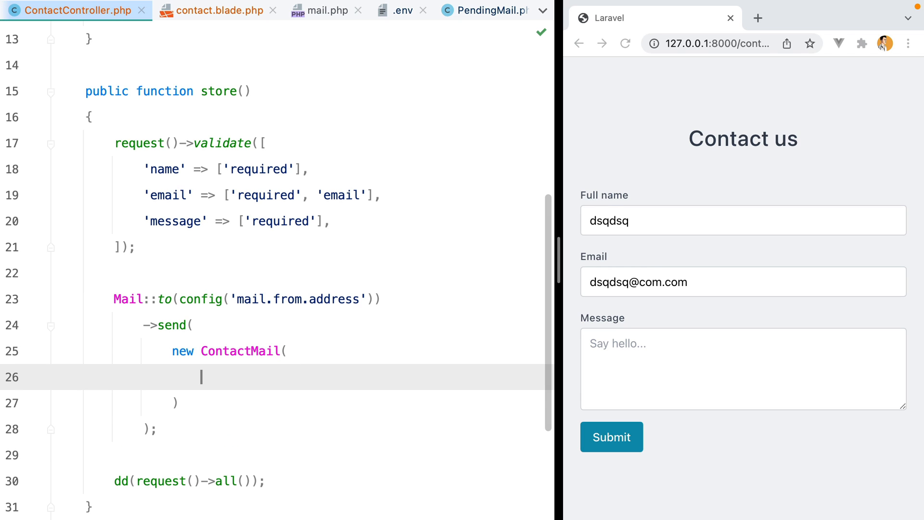
text(request('na')
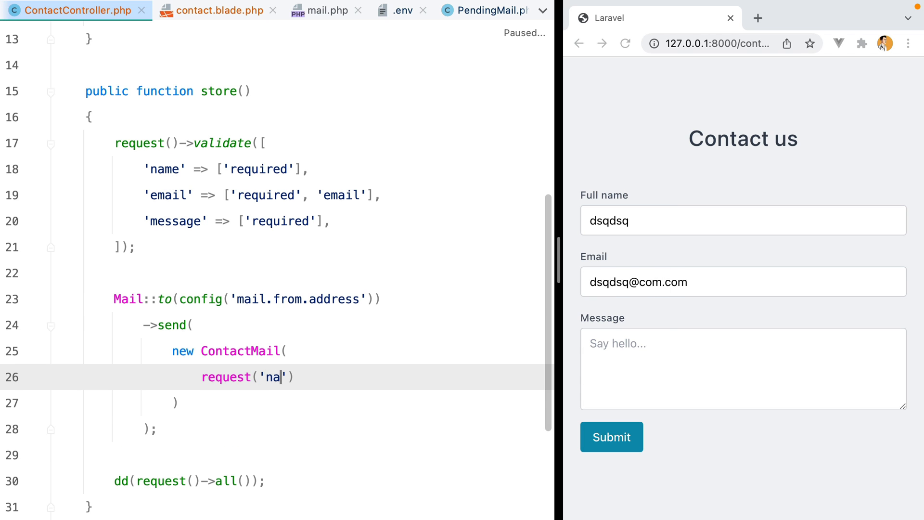
text(me'),)
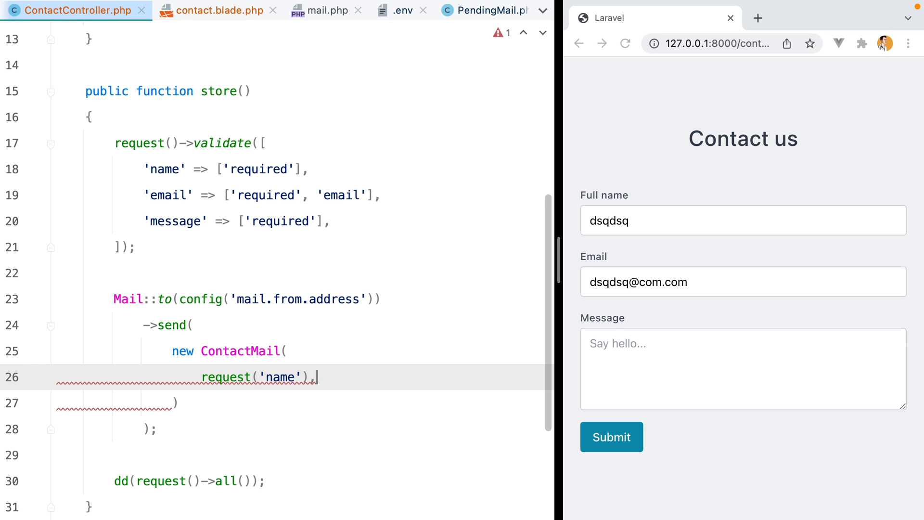
text(request('e'))
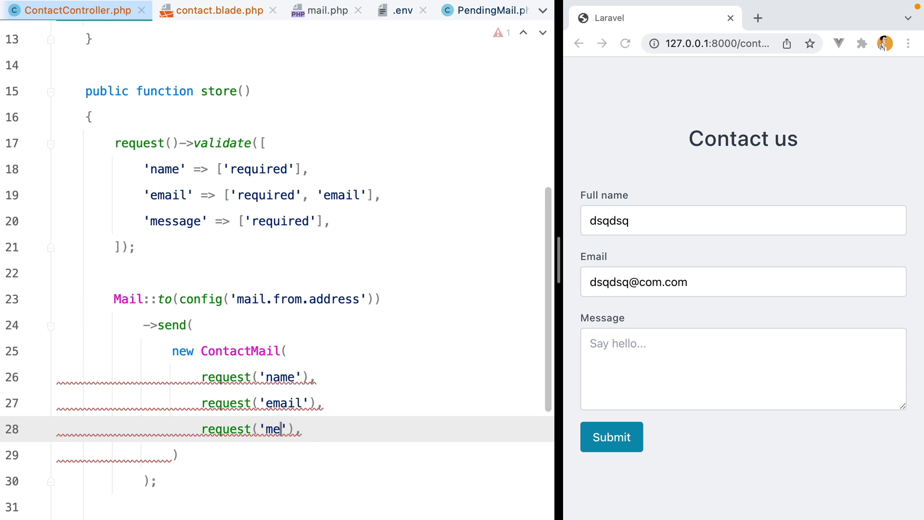
text(ssage)
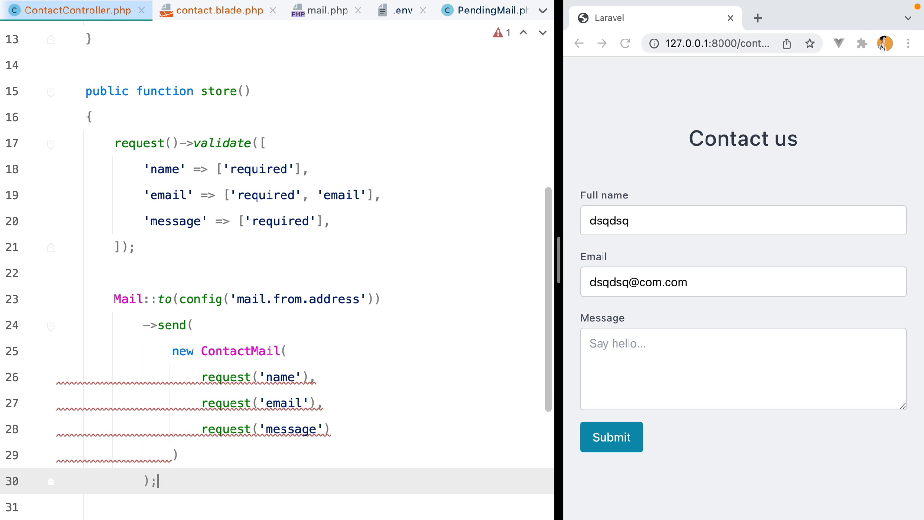
text(return)
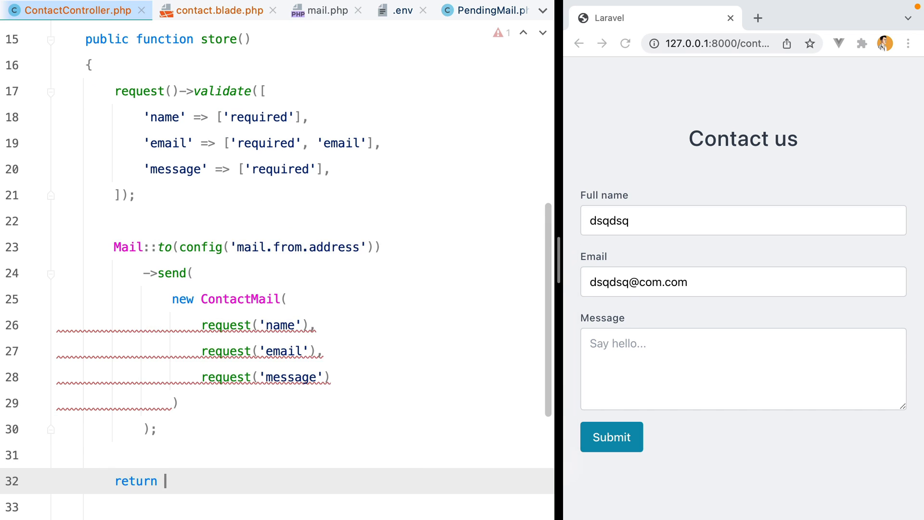
text(redirect()->back())
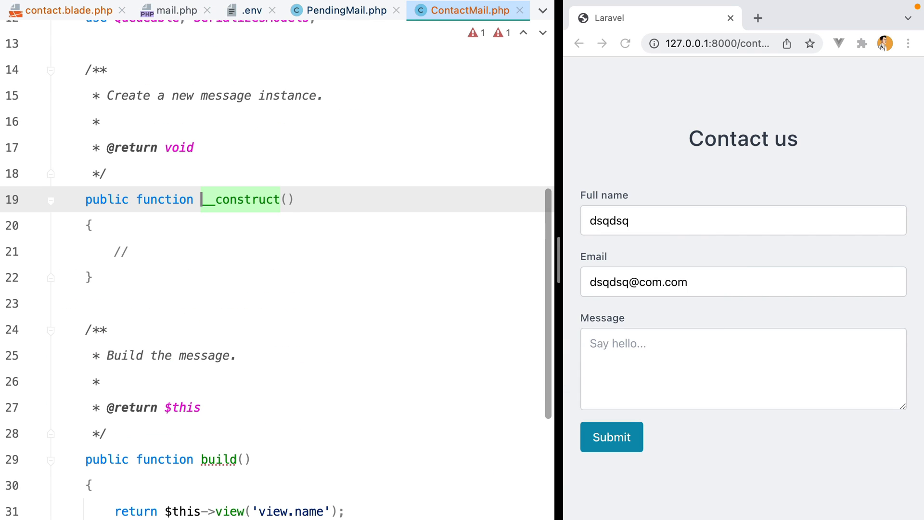
Step: Add string $name, $email and $message constructor parameters and request property initialization
text(string $name,)
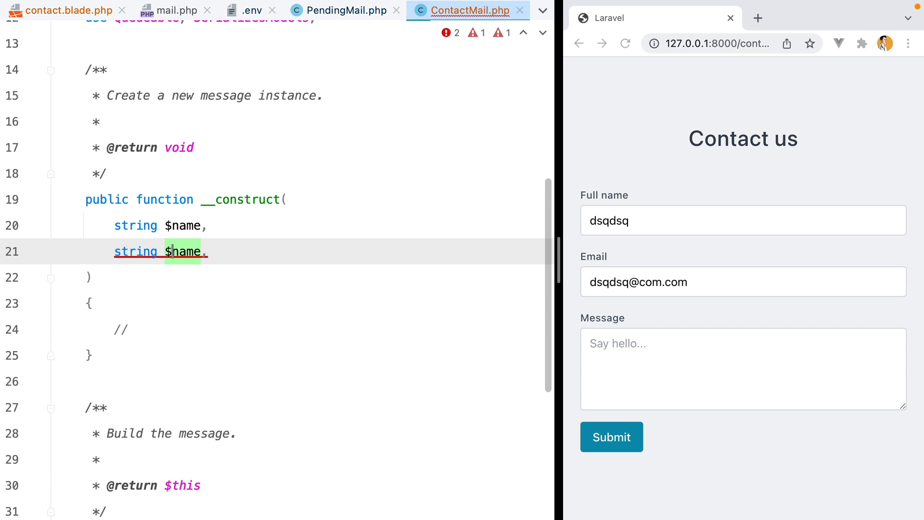
text(string $email,)
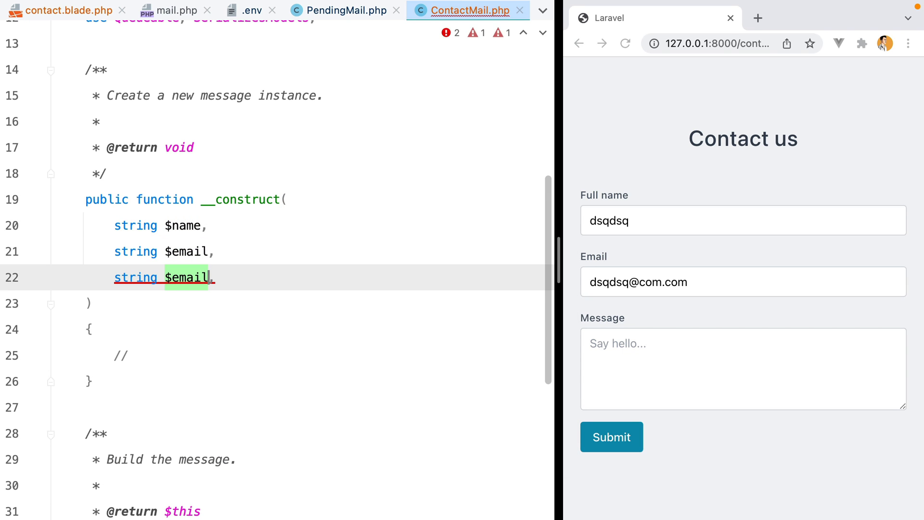
text(message)
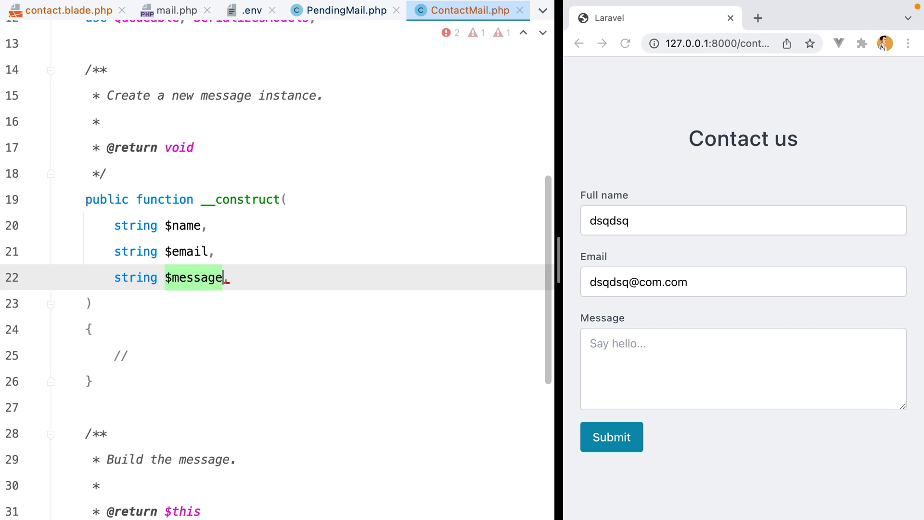
click(68, 276)
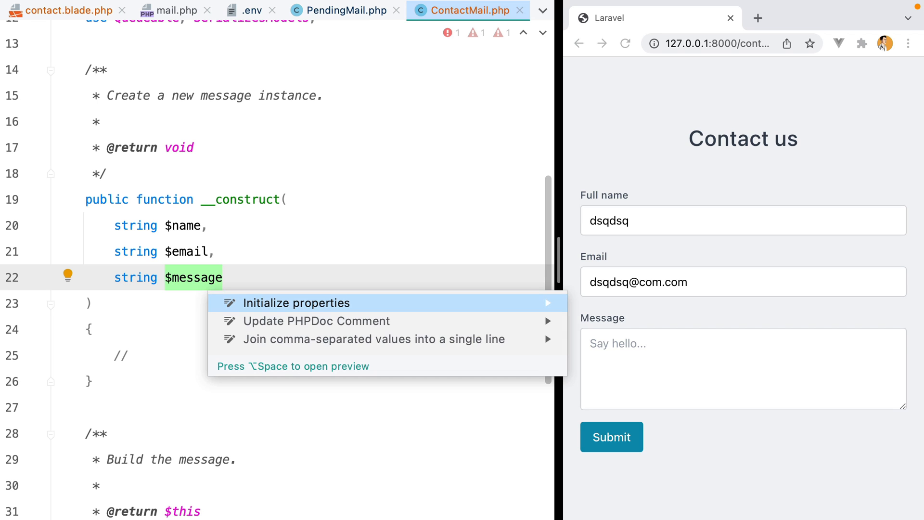
click(297, 302)
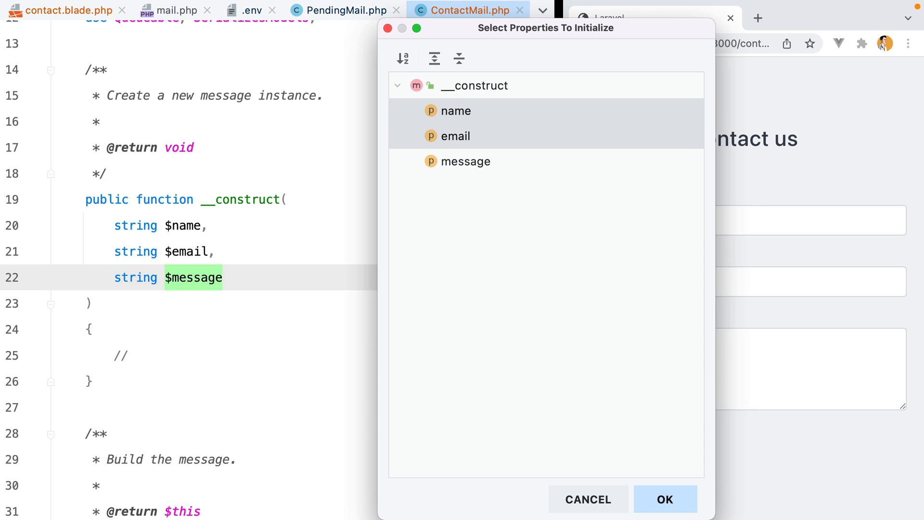
Step: Create the name, email and message properties and start build() with subject 'New contact message'
click(664, 499)
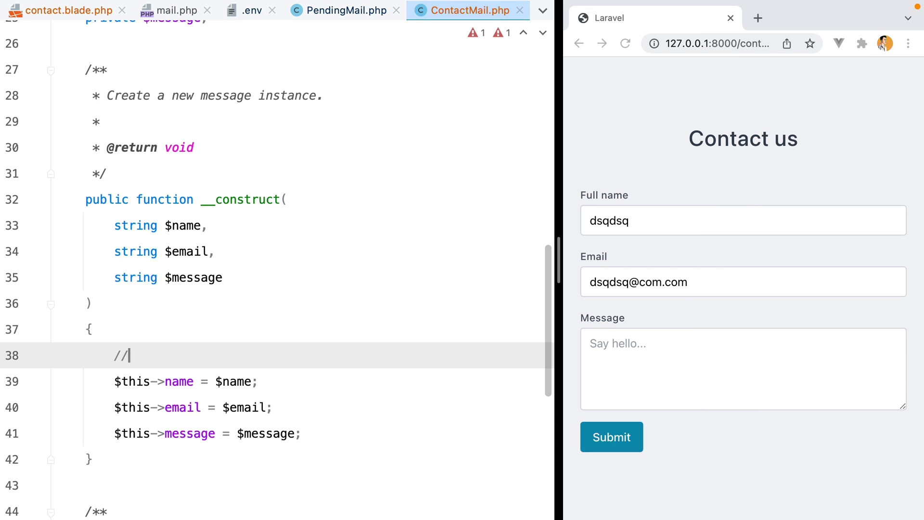
scroll(down, 3)
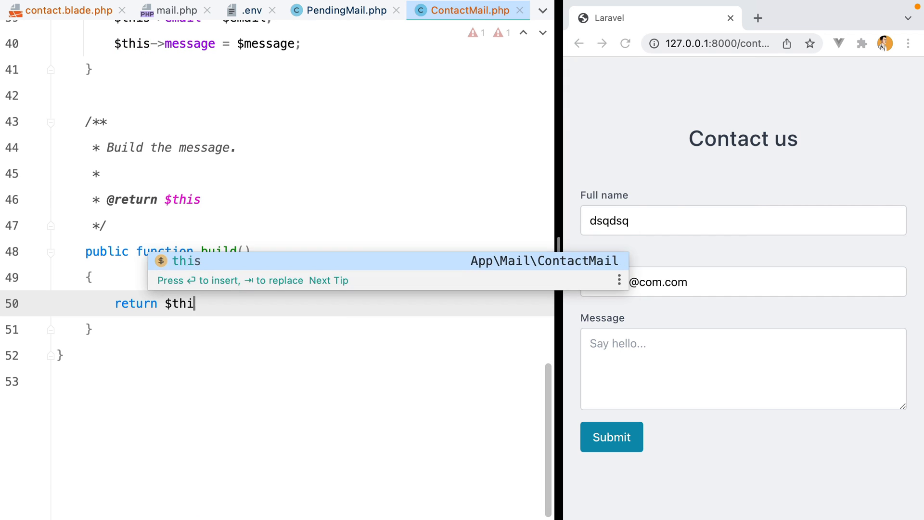
text(->subject(")
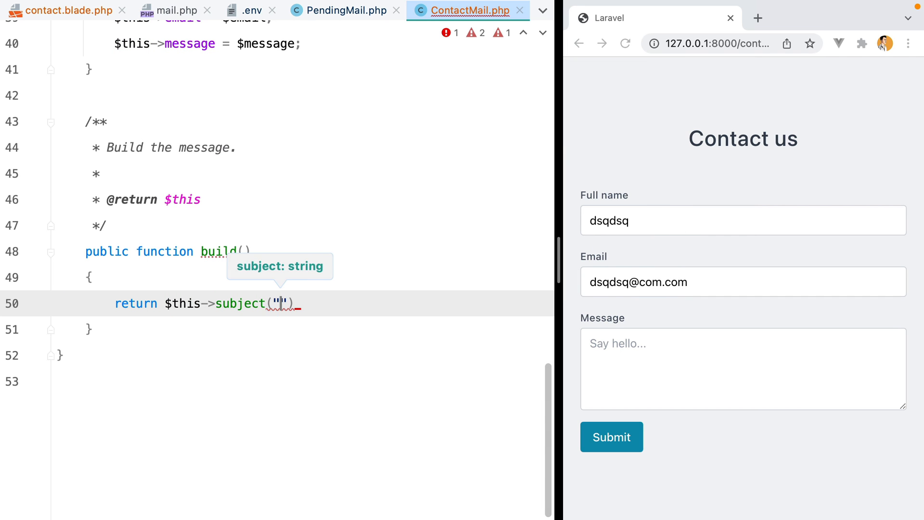
text(New contact message)
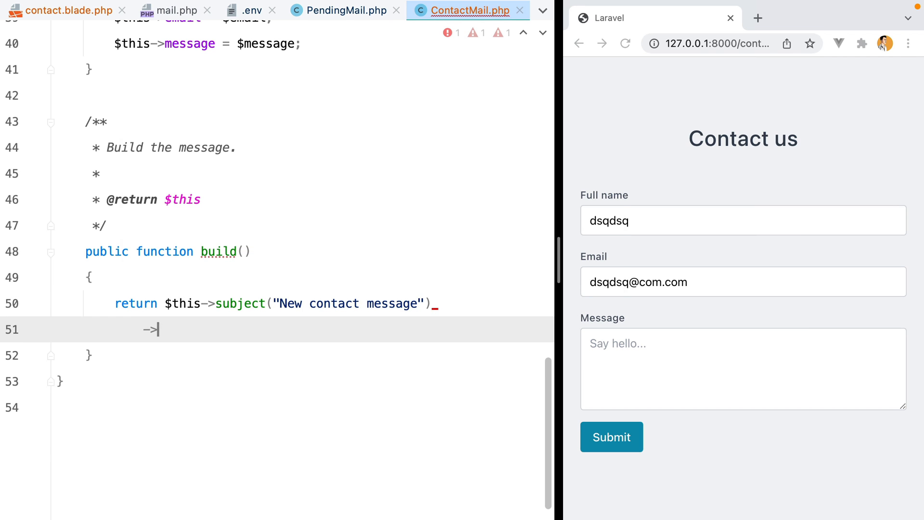
Step: Chain html($this->message) and from($this->email, $this->name) onto build()'s return
text(html())
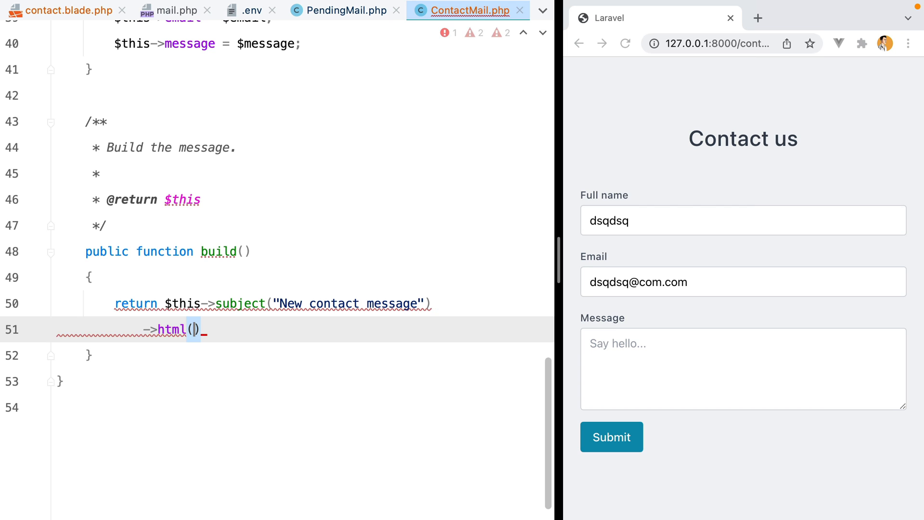
text($this->)
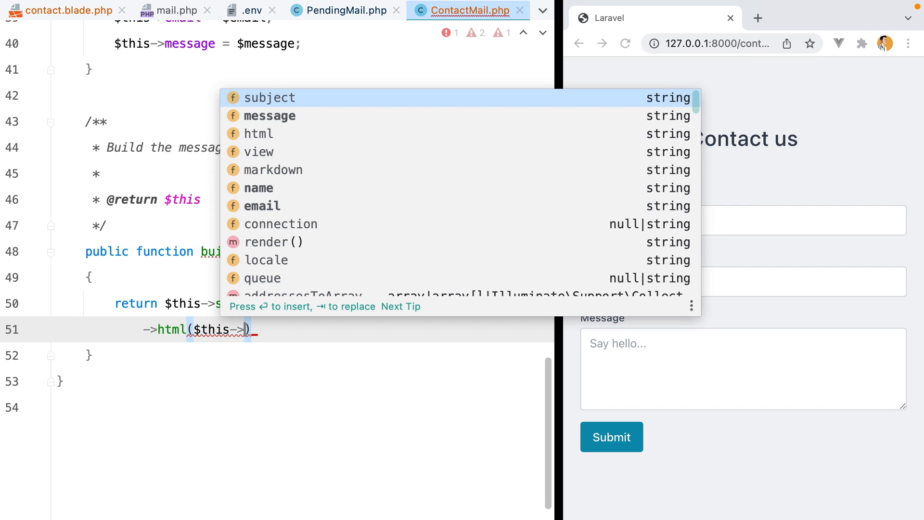
key(Enter)
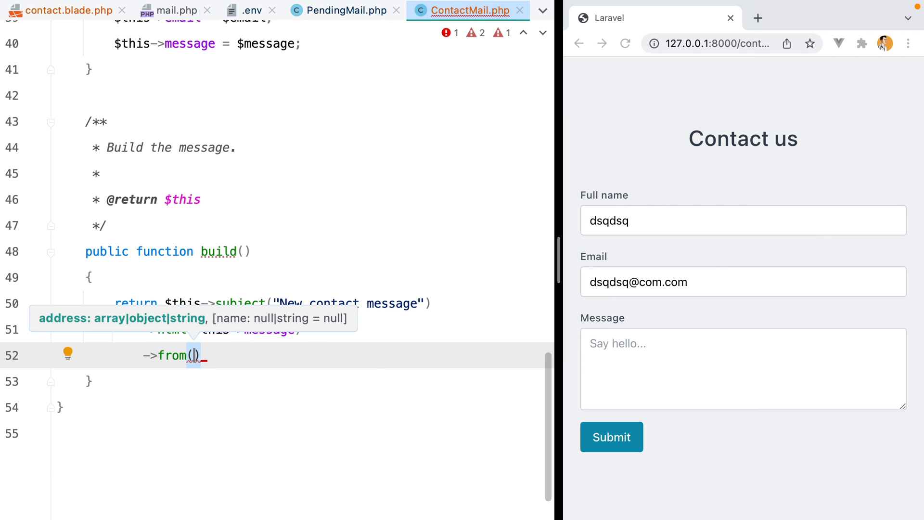
text($this->email)
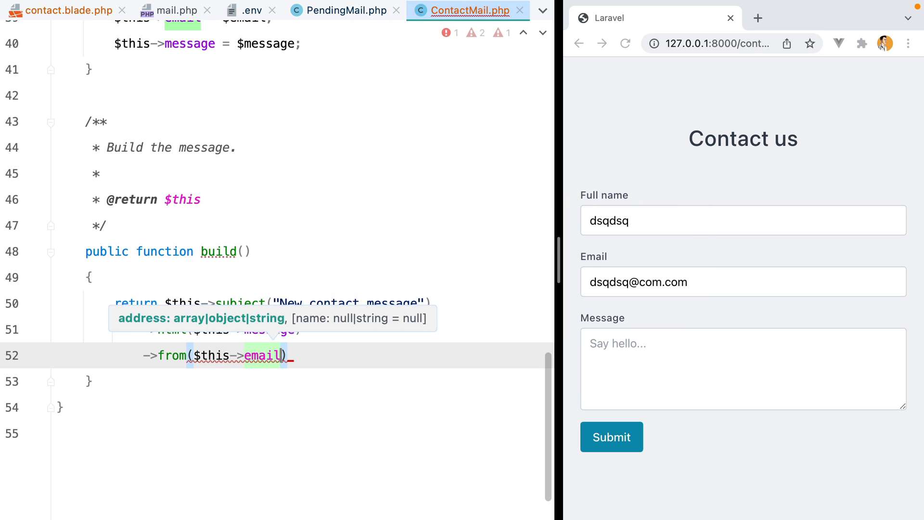
text(, $this->)
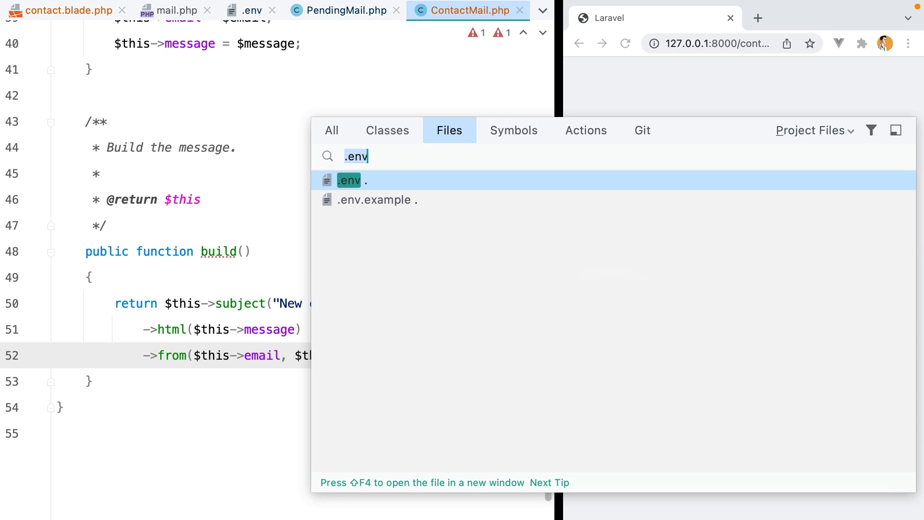
click(348, 179)
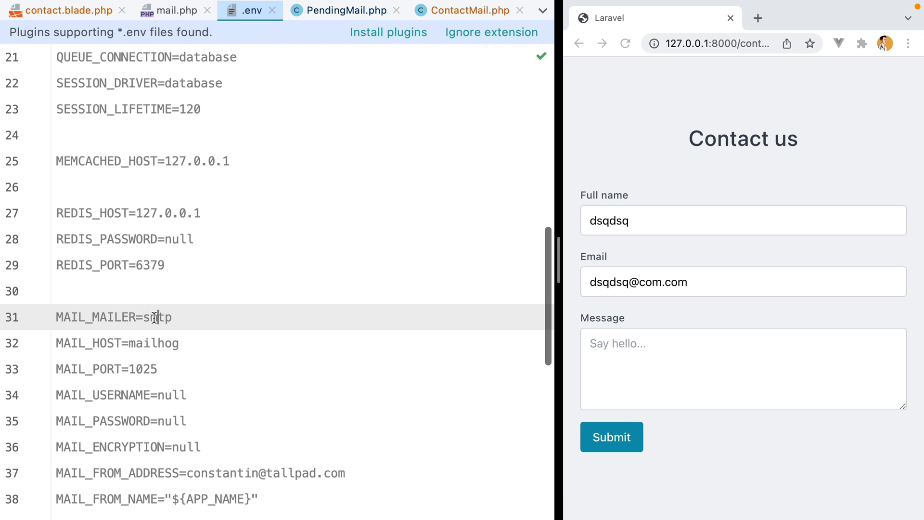
text(log)
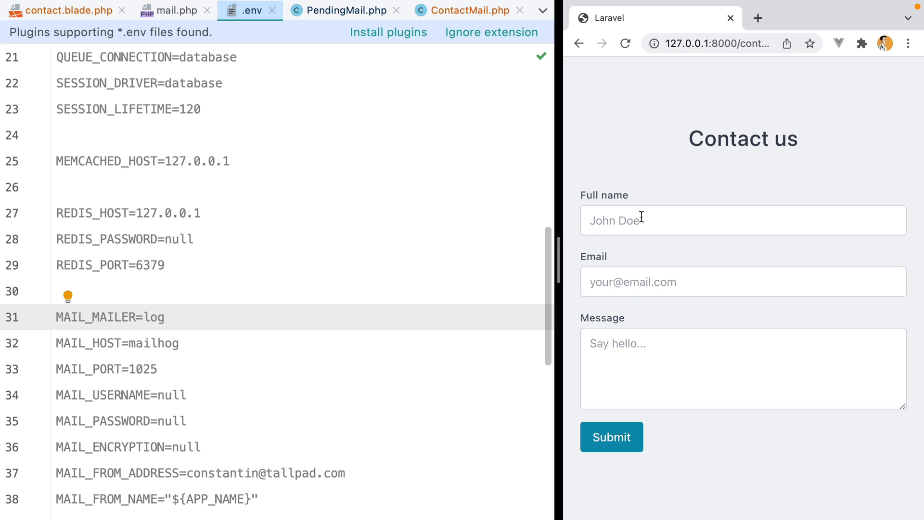
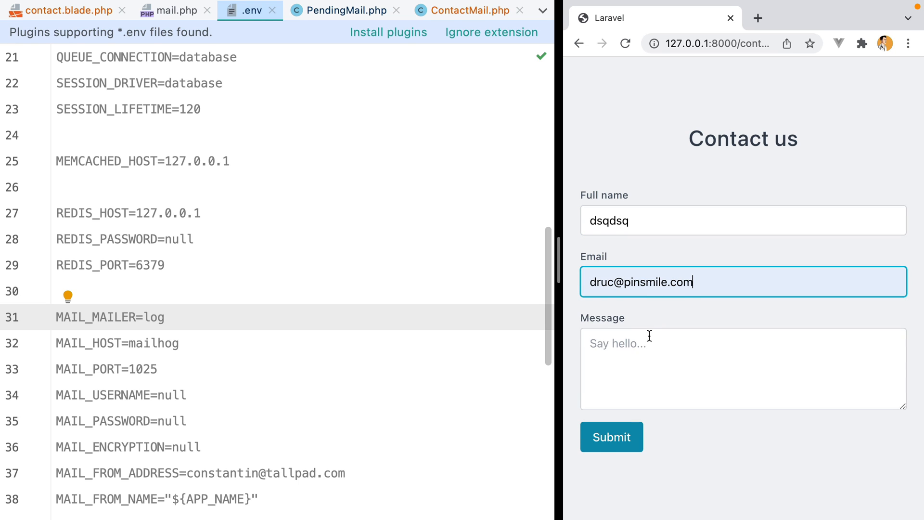
click(611, 437)
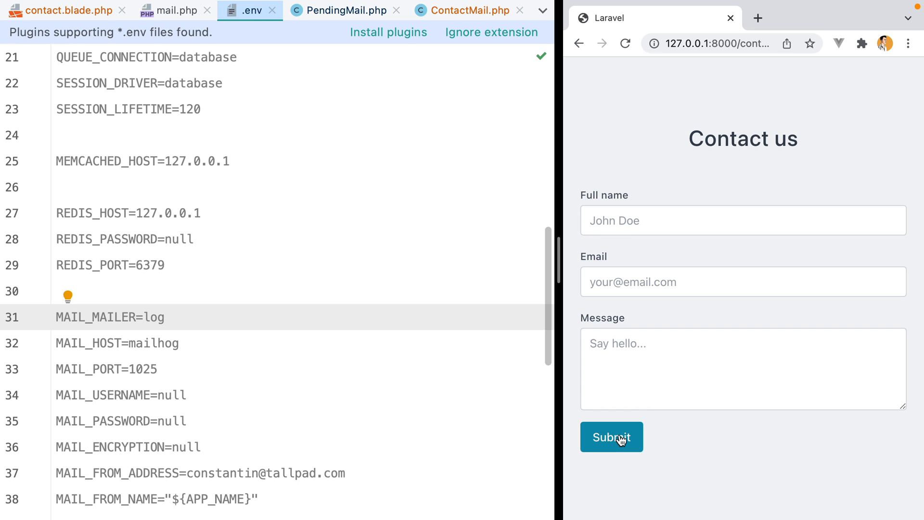
key(shift shift)
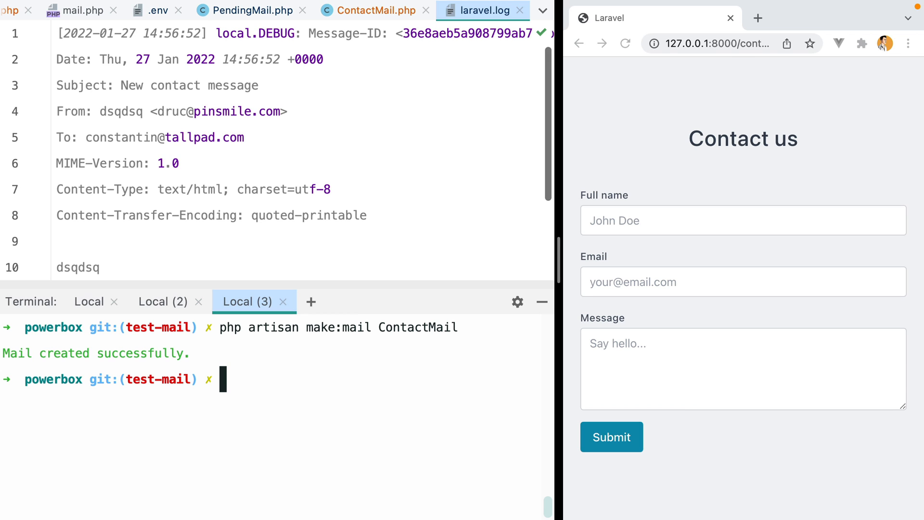
Step: Generate the ContactControllerTest feature test with php artisan make:test
text(php artisan make:test)
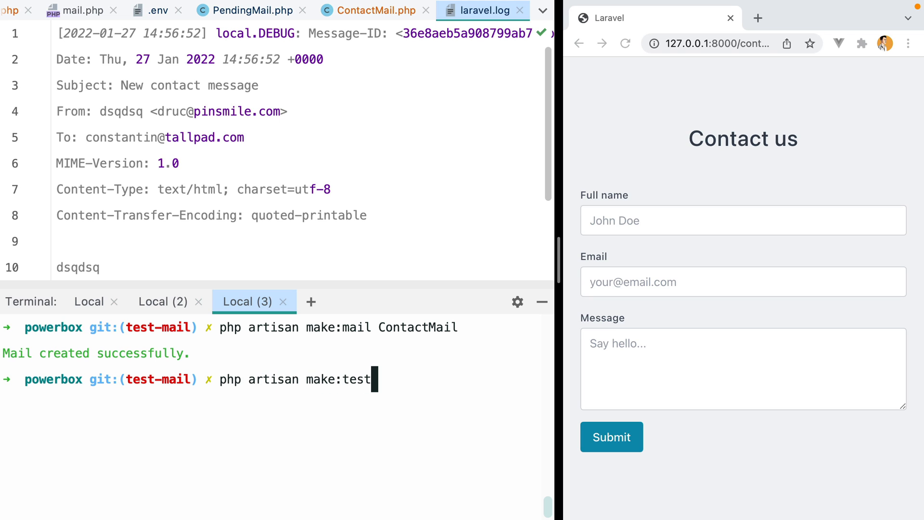
text(ContactContr)
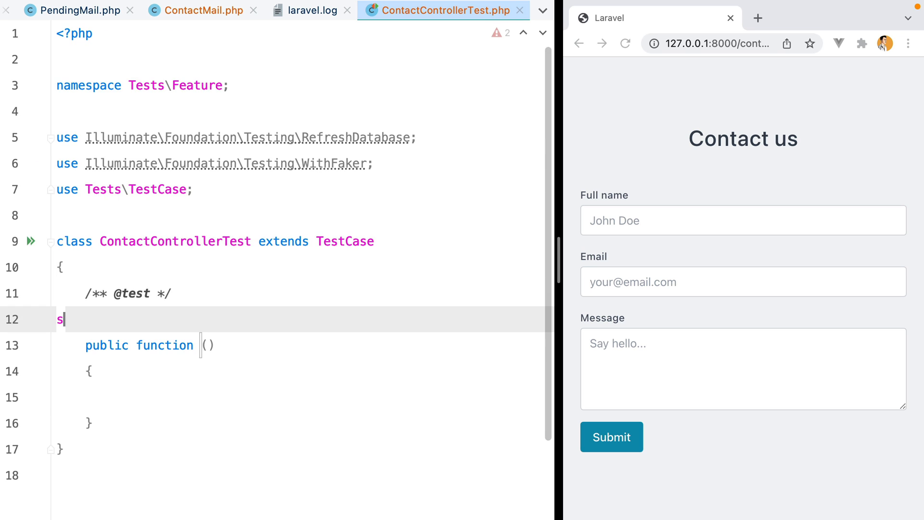
Step: Name the test send_contact_email and call Mail::fake() in it
text(end contac)
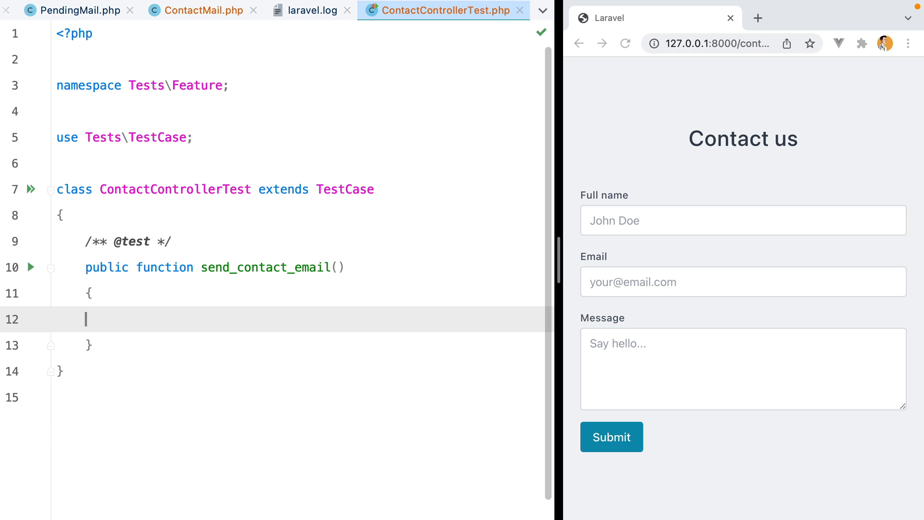
text(Mail)
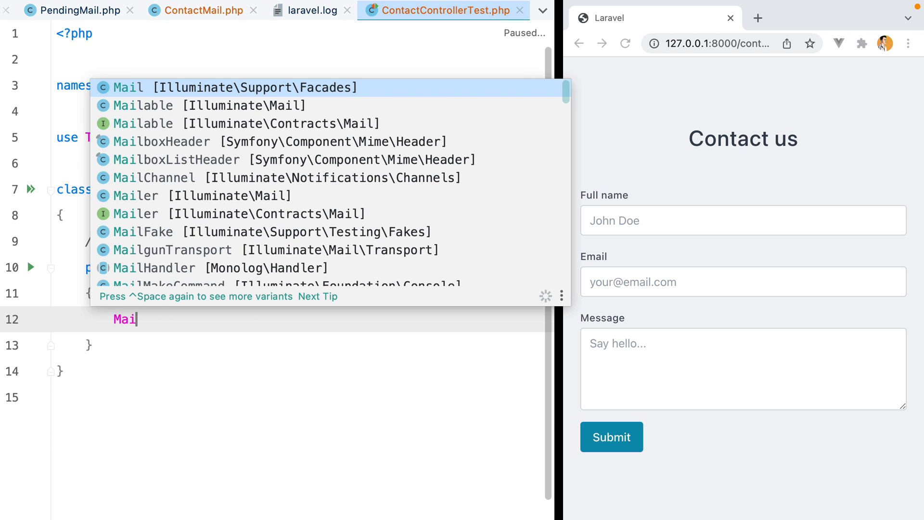
text(::)
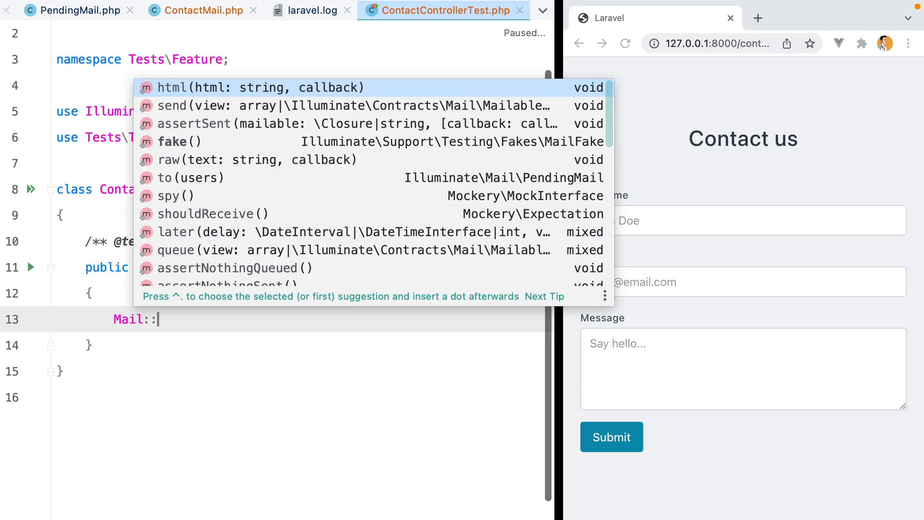
text(fake();)
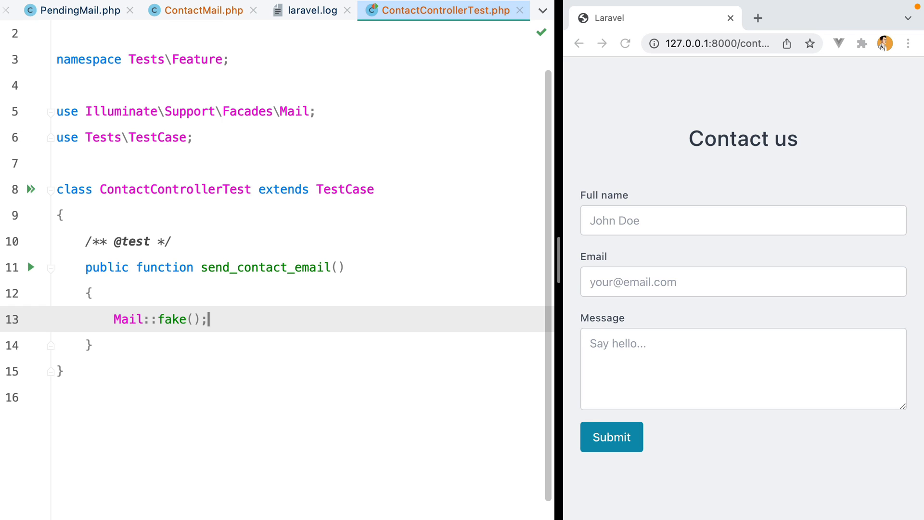
Step: Post name, email and a Hello message to /contact from the test
key(enter)
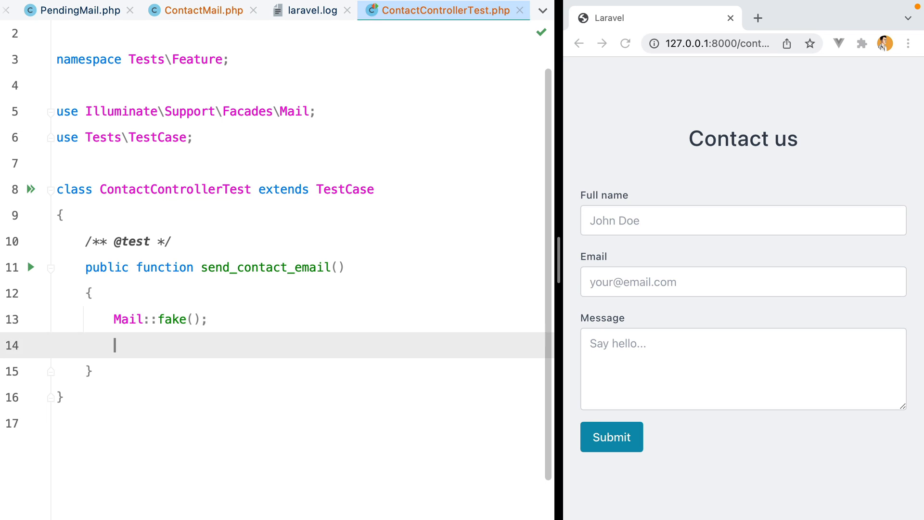
text($this->)
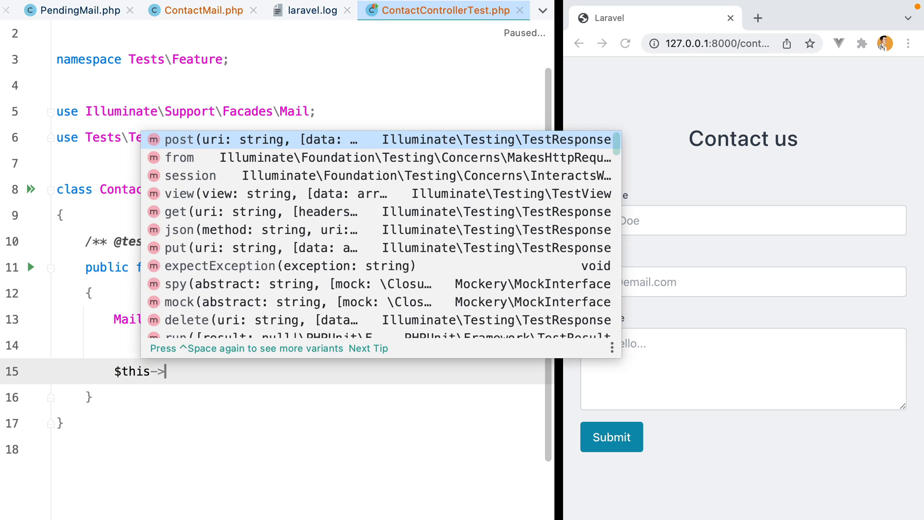
text(post('/'))
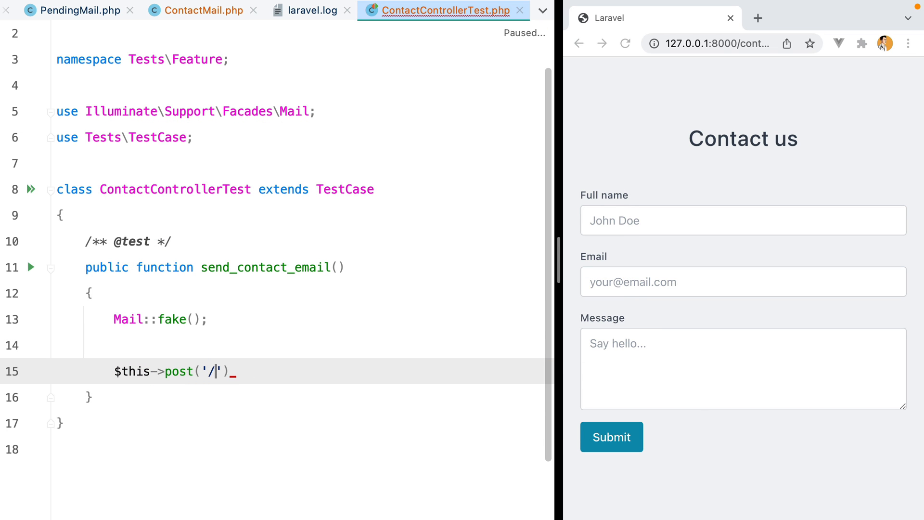
text(contact)
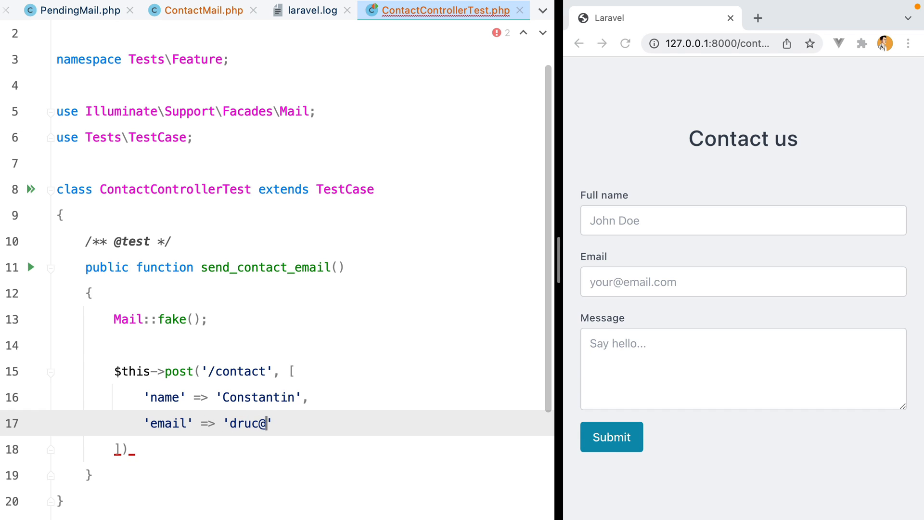
text(pinsmile.com',)
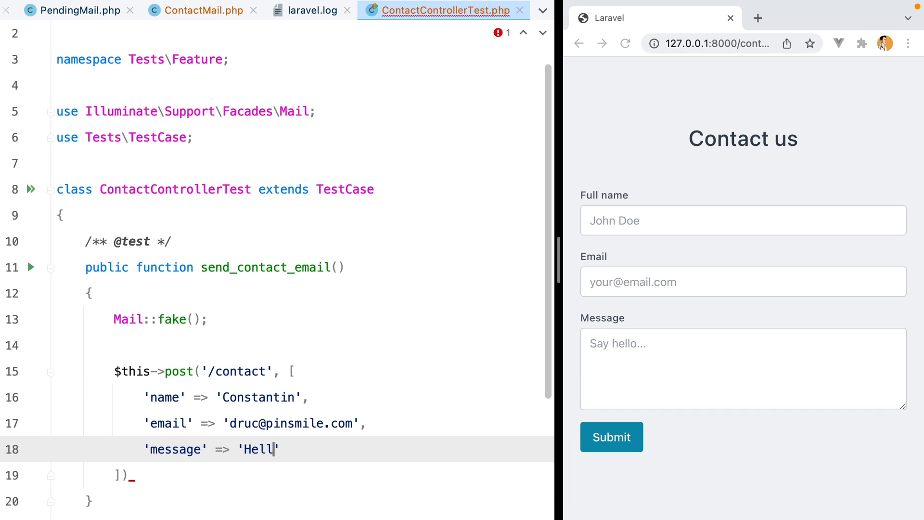
text(o;)
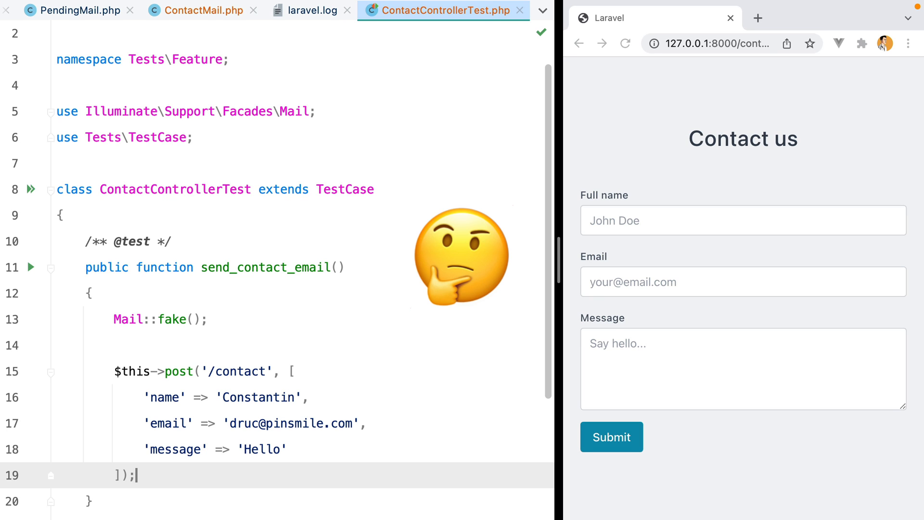
mouse_move(660, 165)
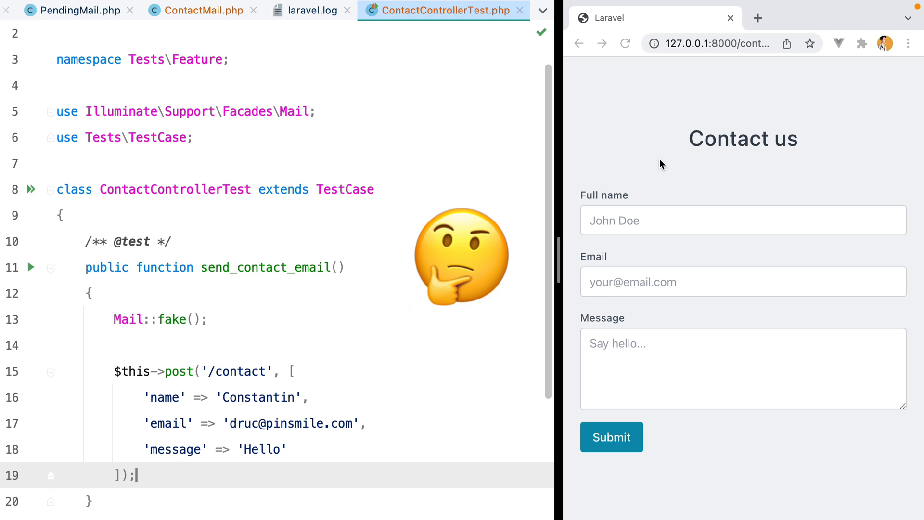
click(730, 44)
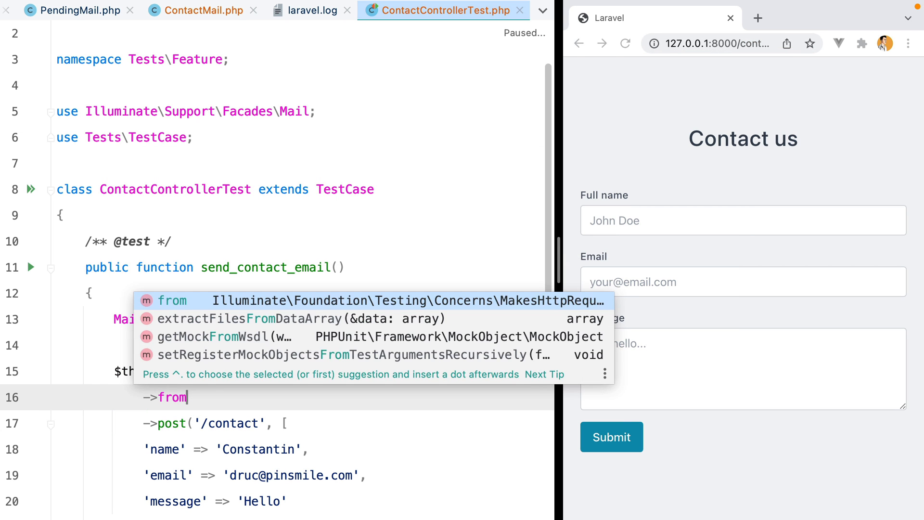
Step: Send the post from '/contact' and store the result in $response
text(('/cont')
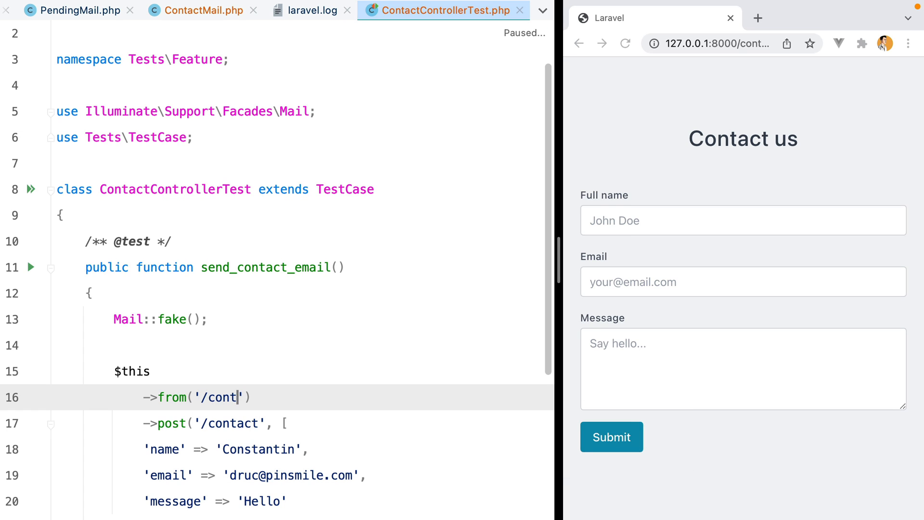
text(act)
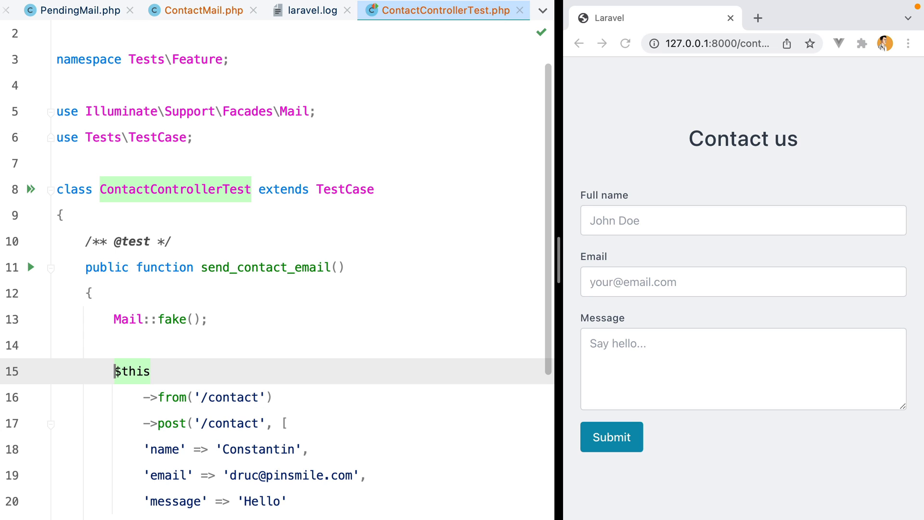
text($response =)
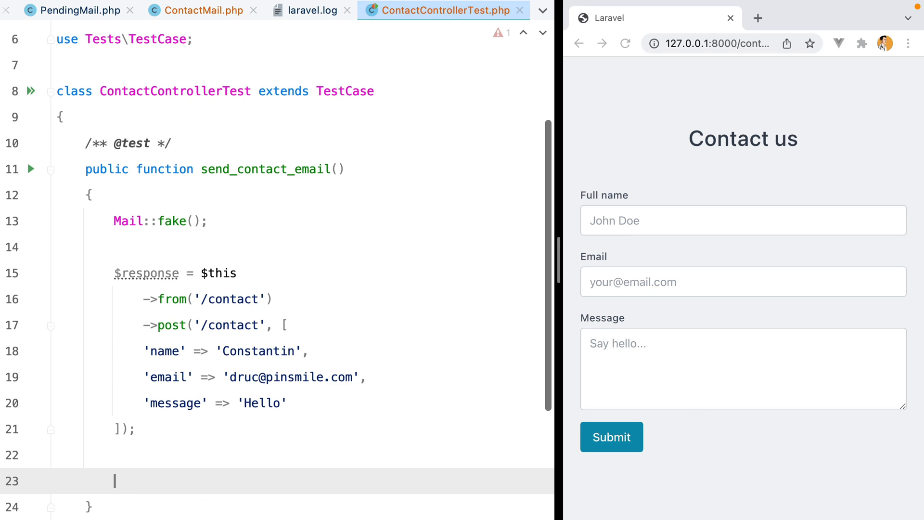
Step: Assert a redirect to /contact and that ContactMail::class was sent
text($response->)
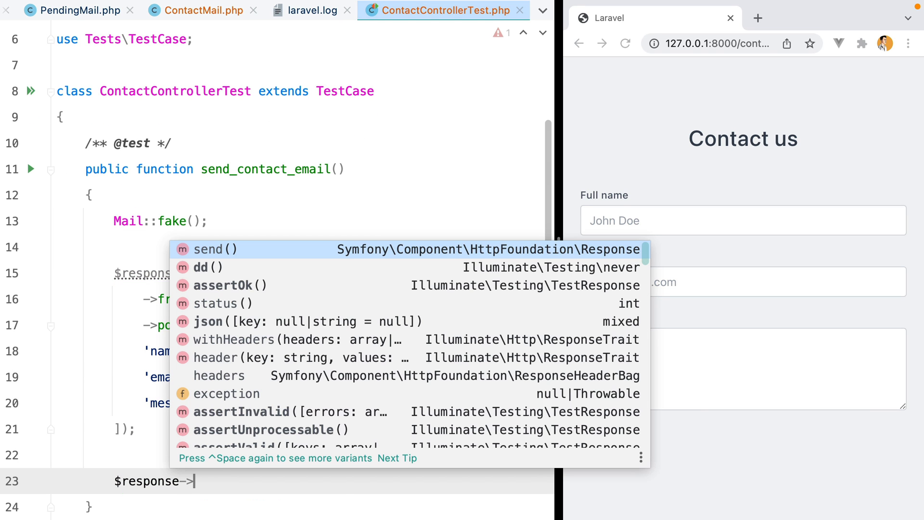
text(assertredirect('/contact');)
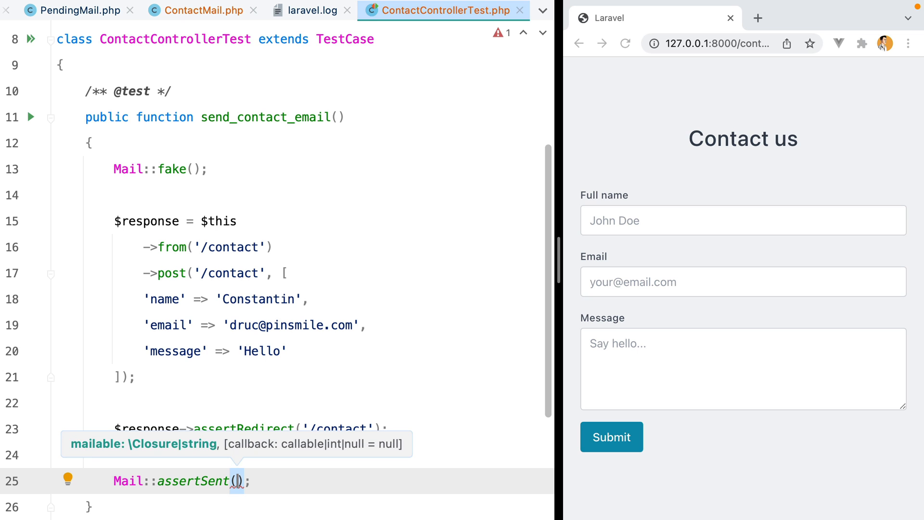
text(M)
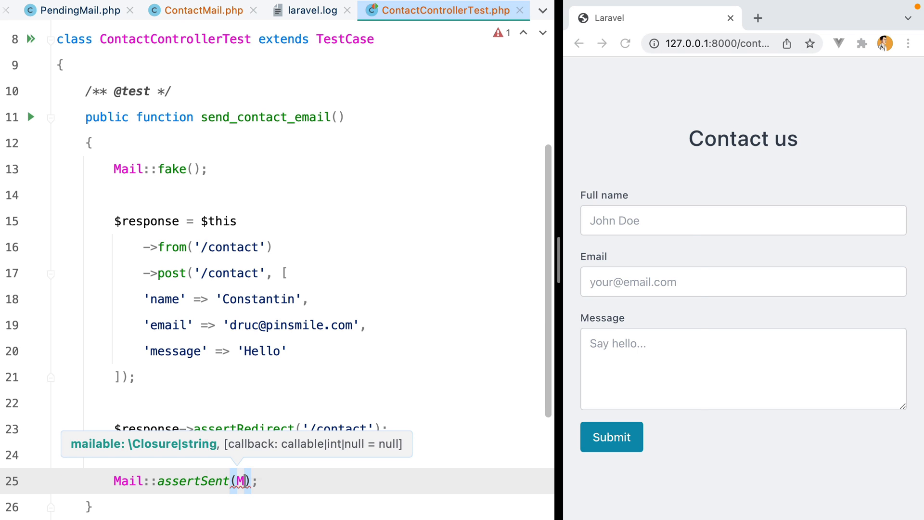
text(ContactMail::class)
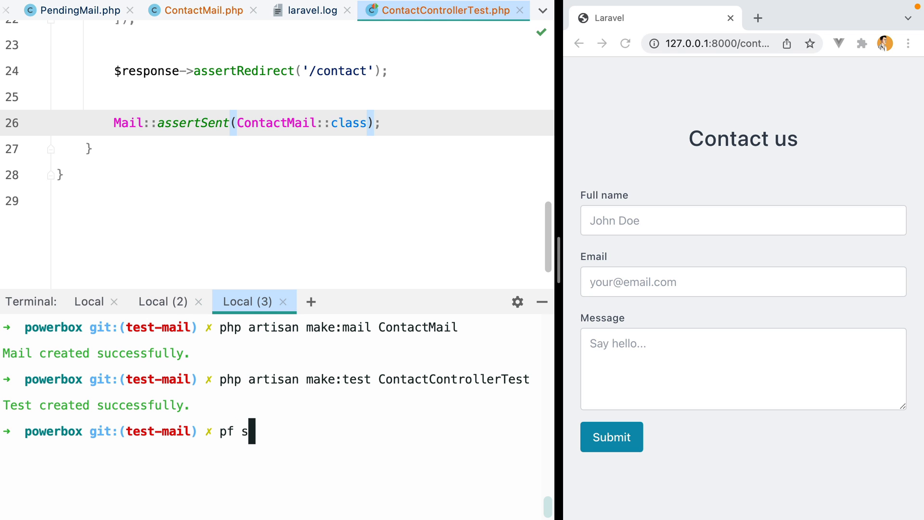
text(end_contact_email)
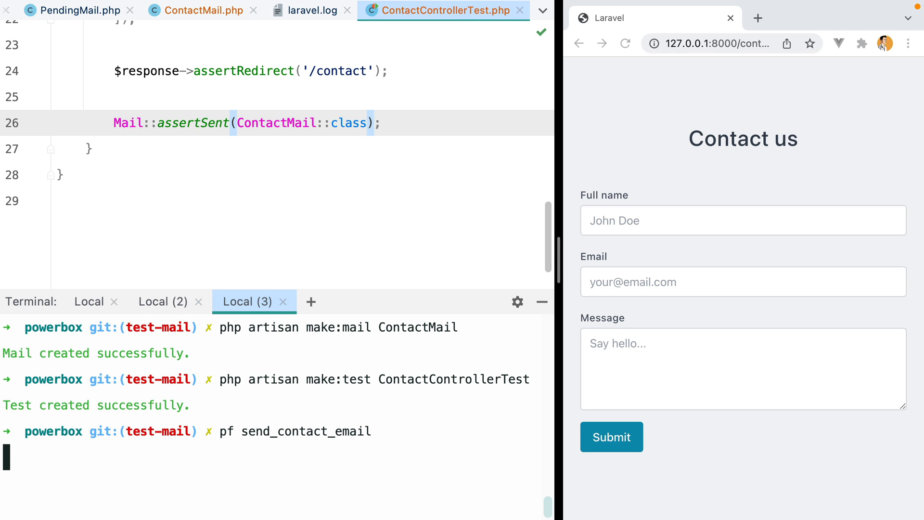
key(enter)
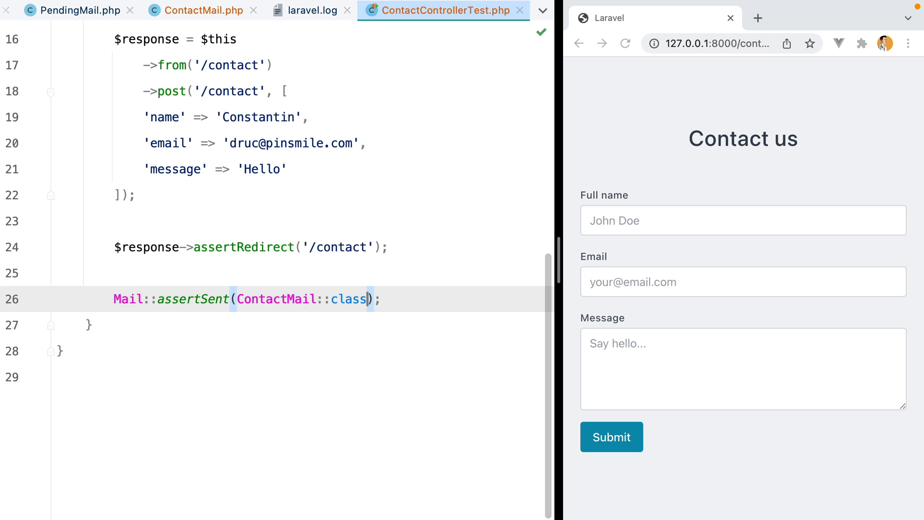
Step: Add a closure to Mail::assertSent returning whether $mail->email matches the test address
text(, fu)
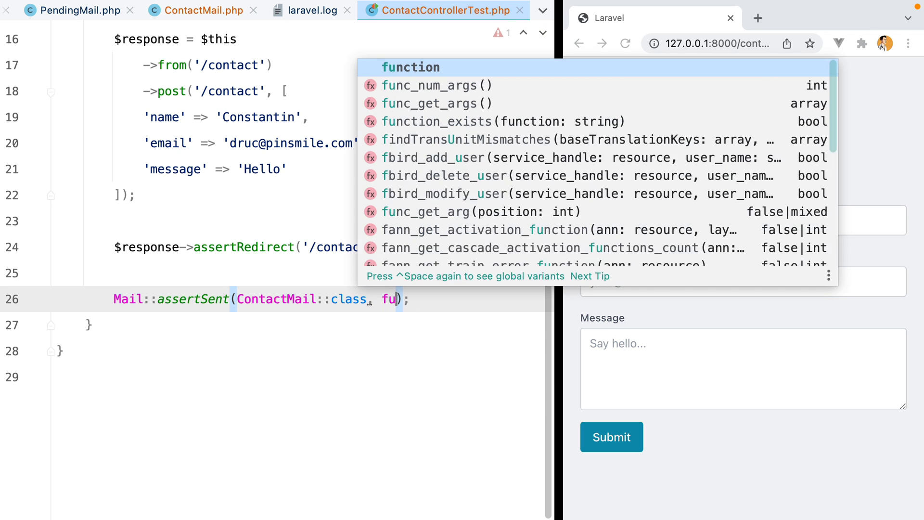
text(function ($ma)
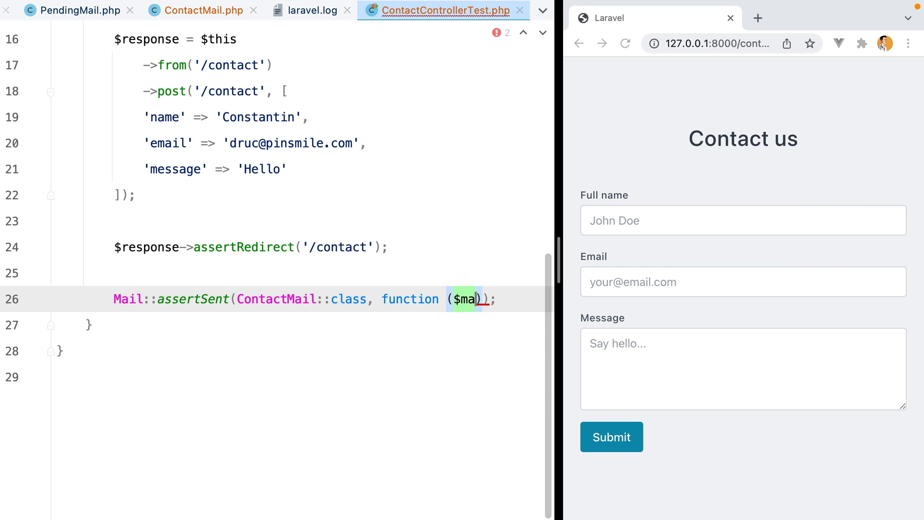
text(return $mail->)
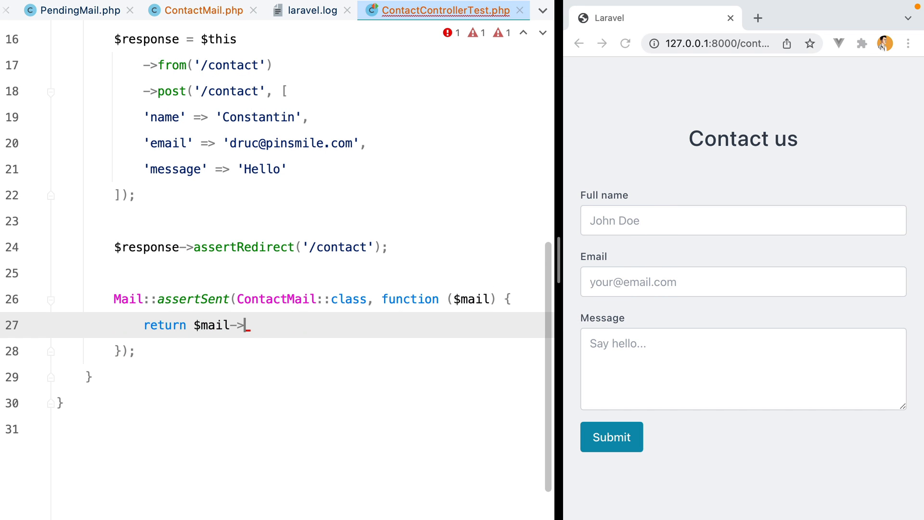
text(email ===)
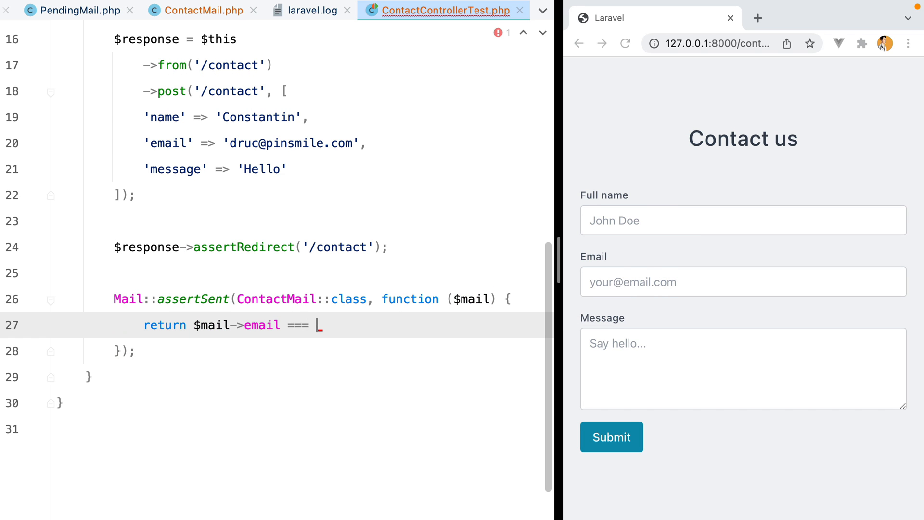
text('';)
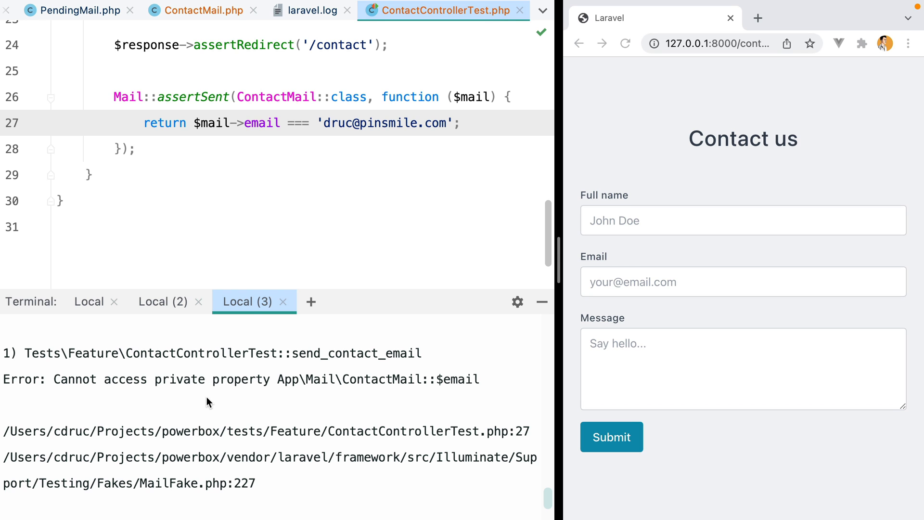
Step: In ContactMail.php, start replacing the $email property's private modifier with public
click(202, 10)
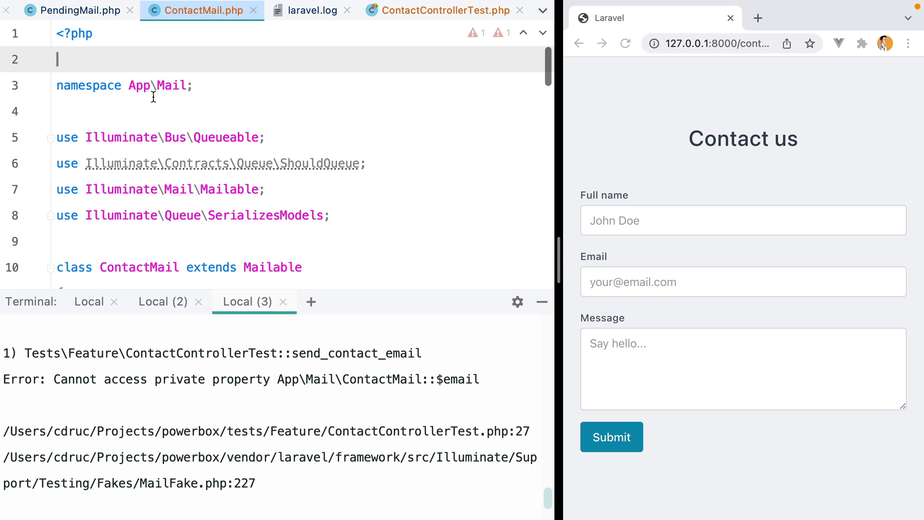
text(p $email;)
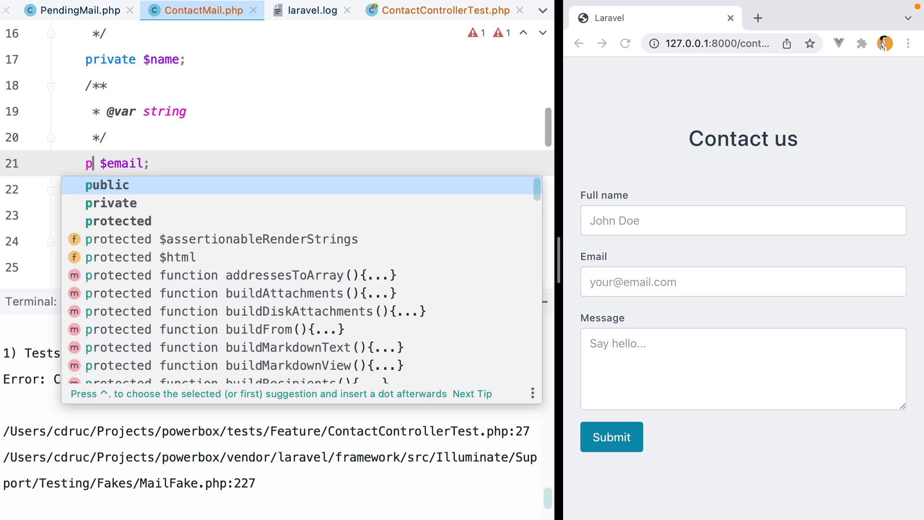